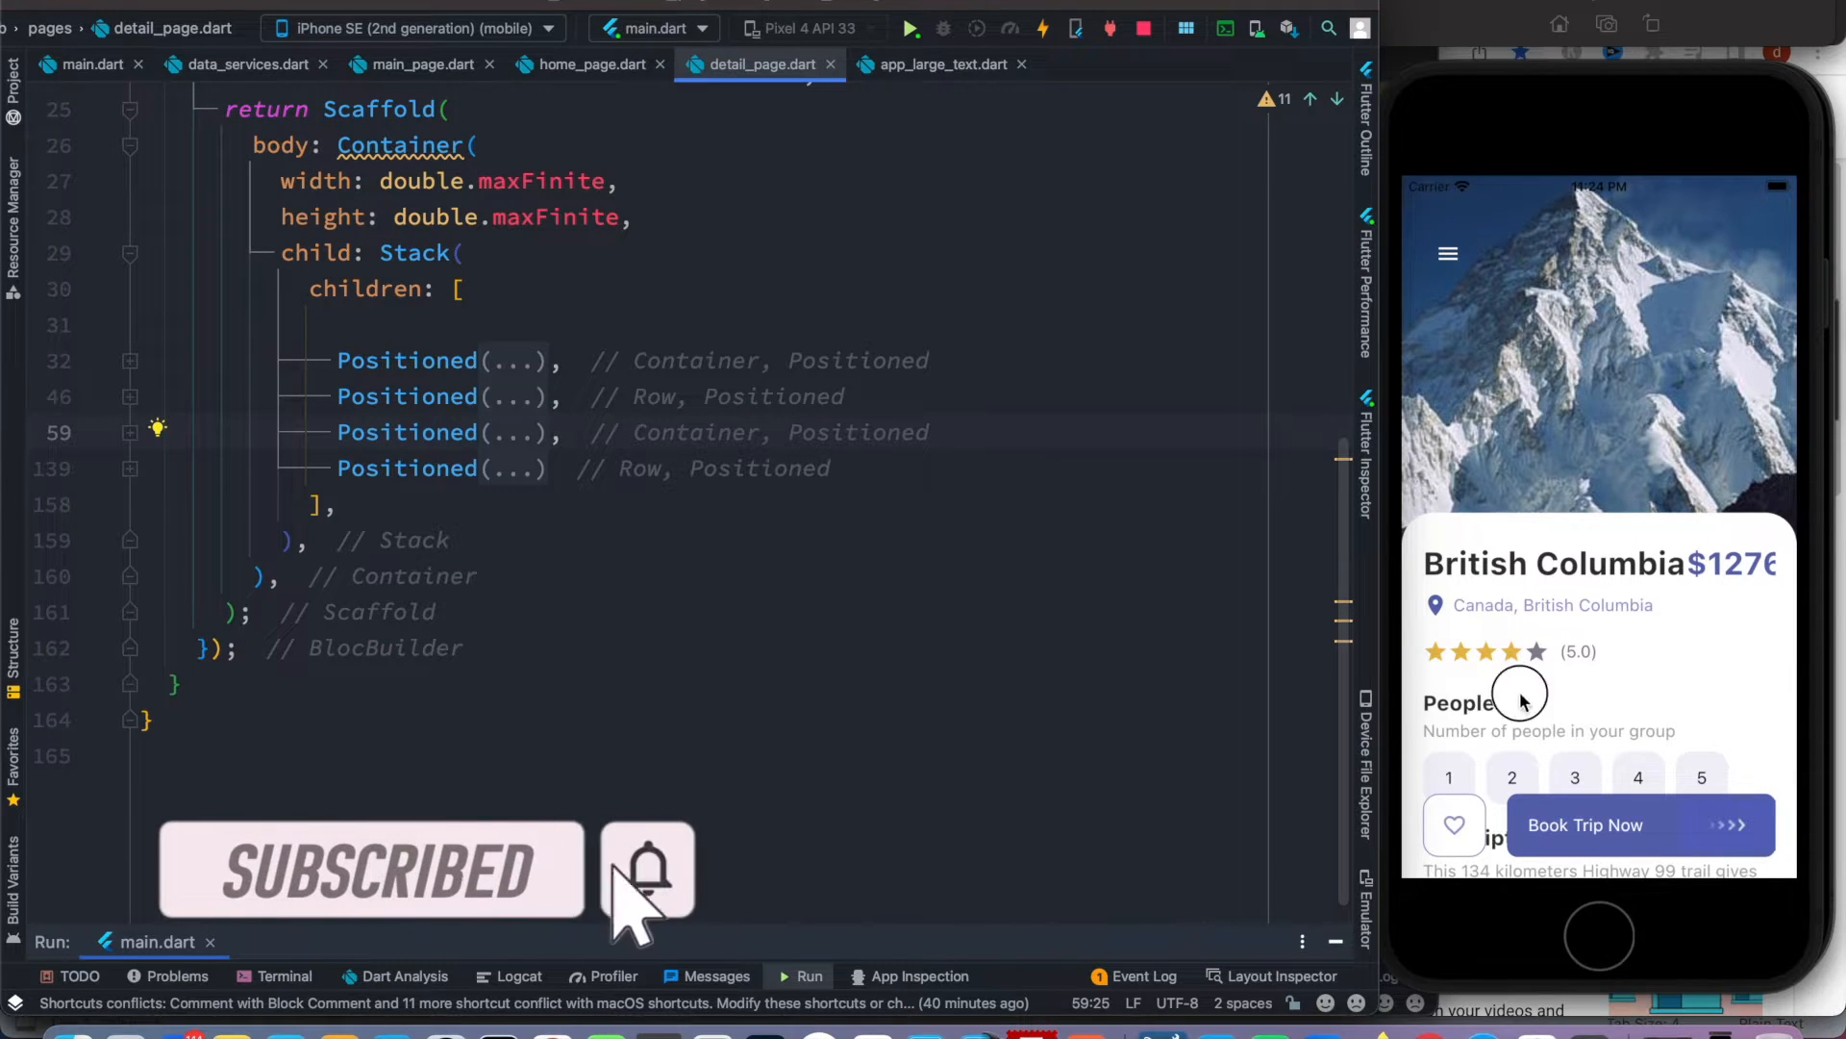
pyautogui.moveTo(1448, 898)
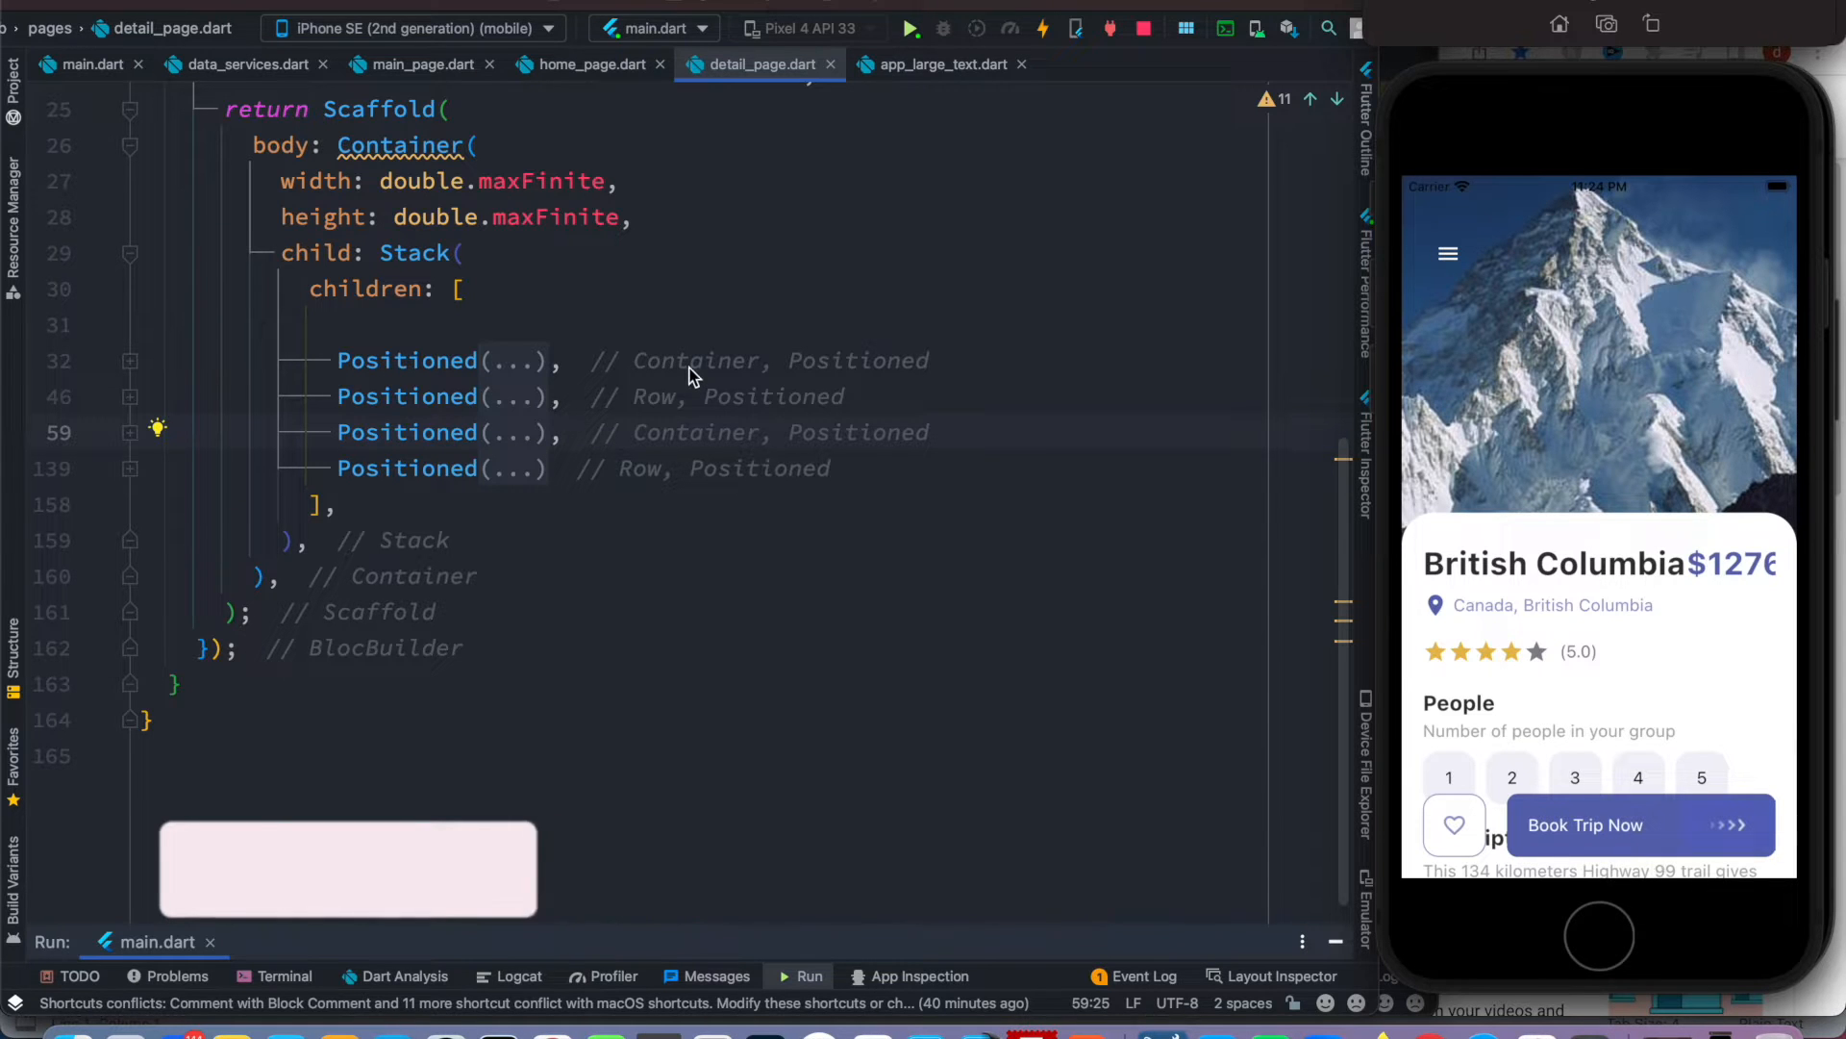
# - Scroll up in detail_page.dart to reach the folded third Positioned block
pyautogui.scroll(3)
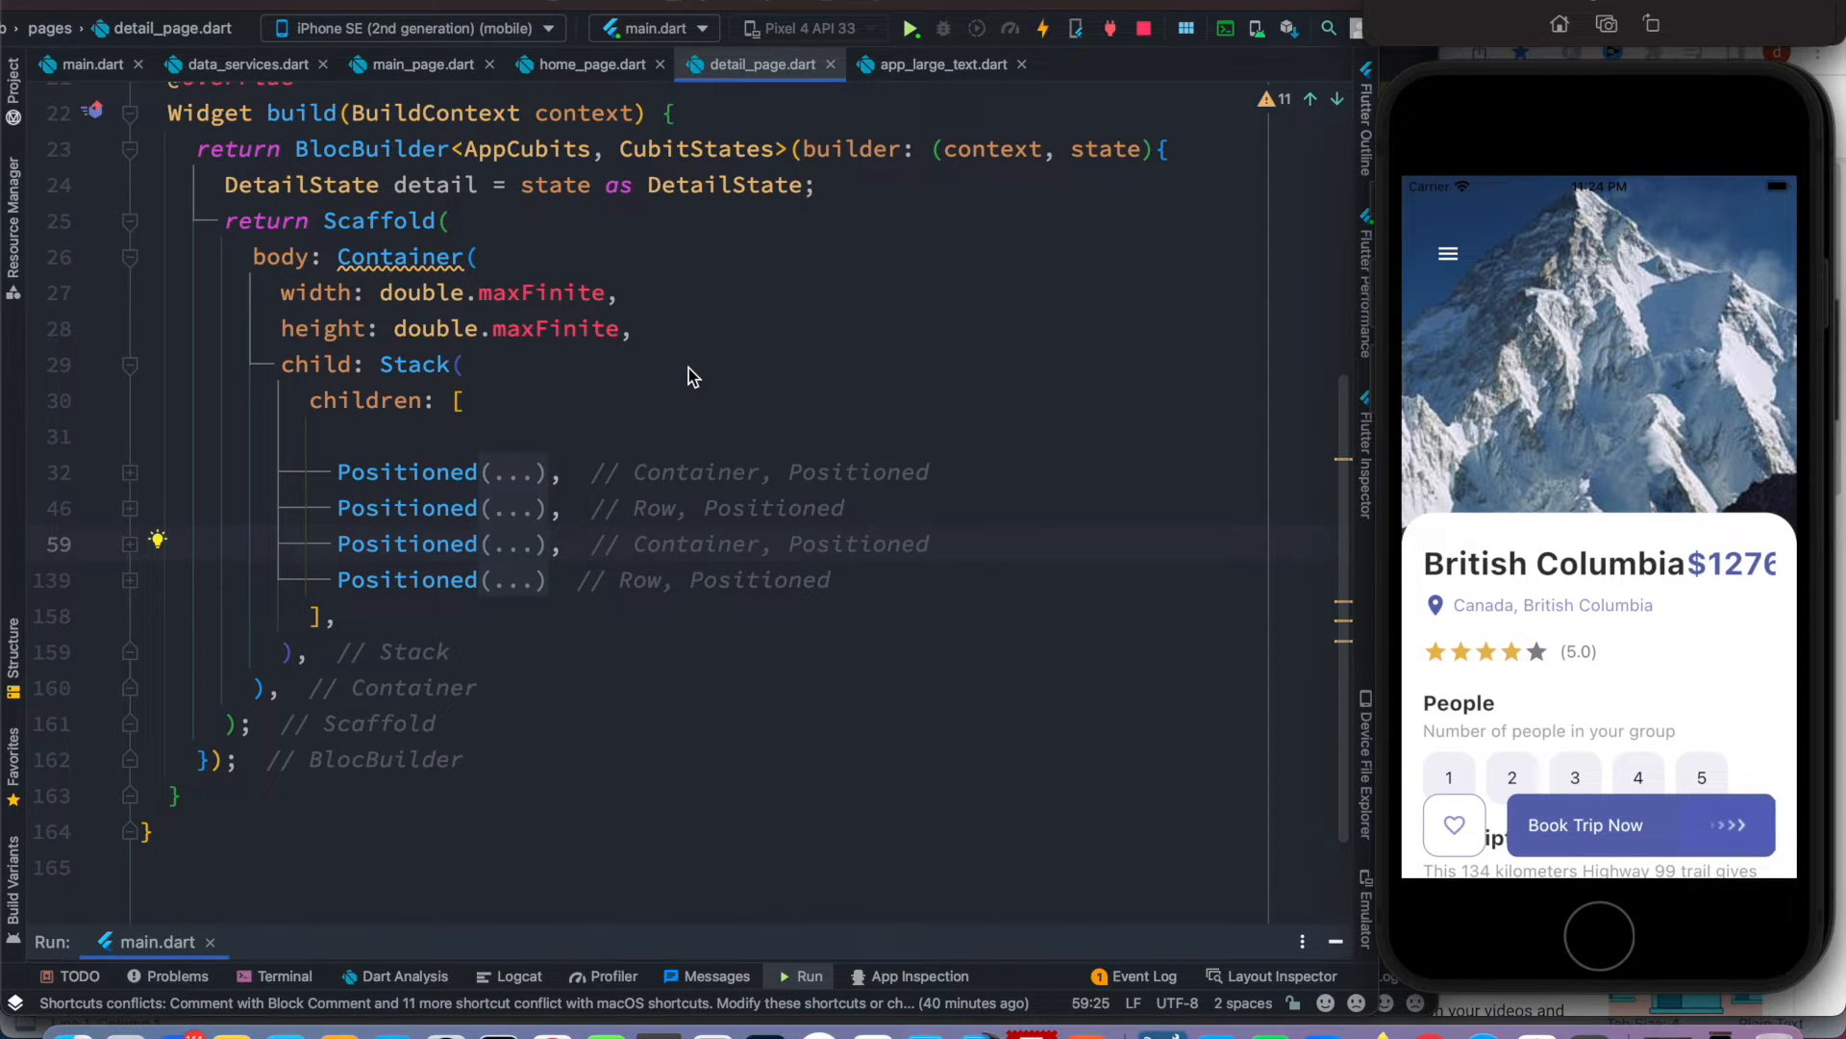
pyautogui.moveTo(1729, 657)
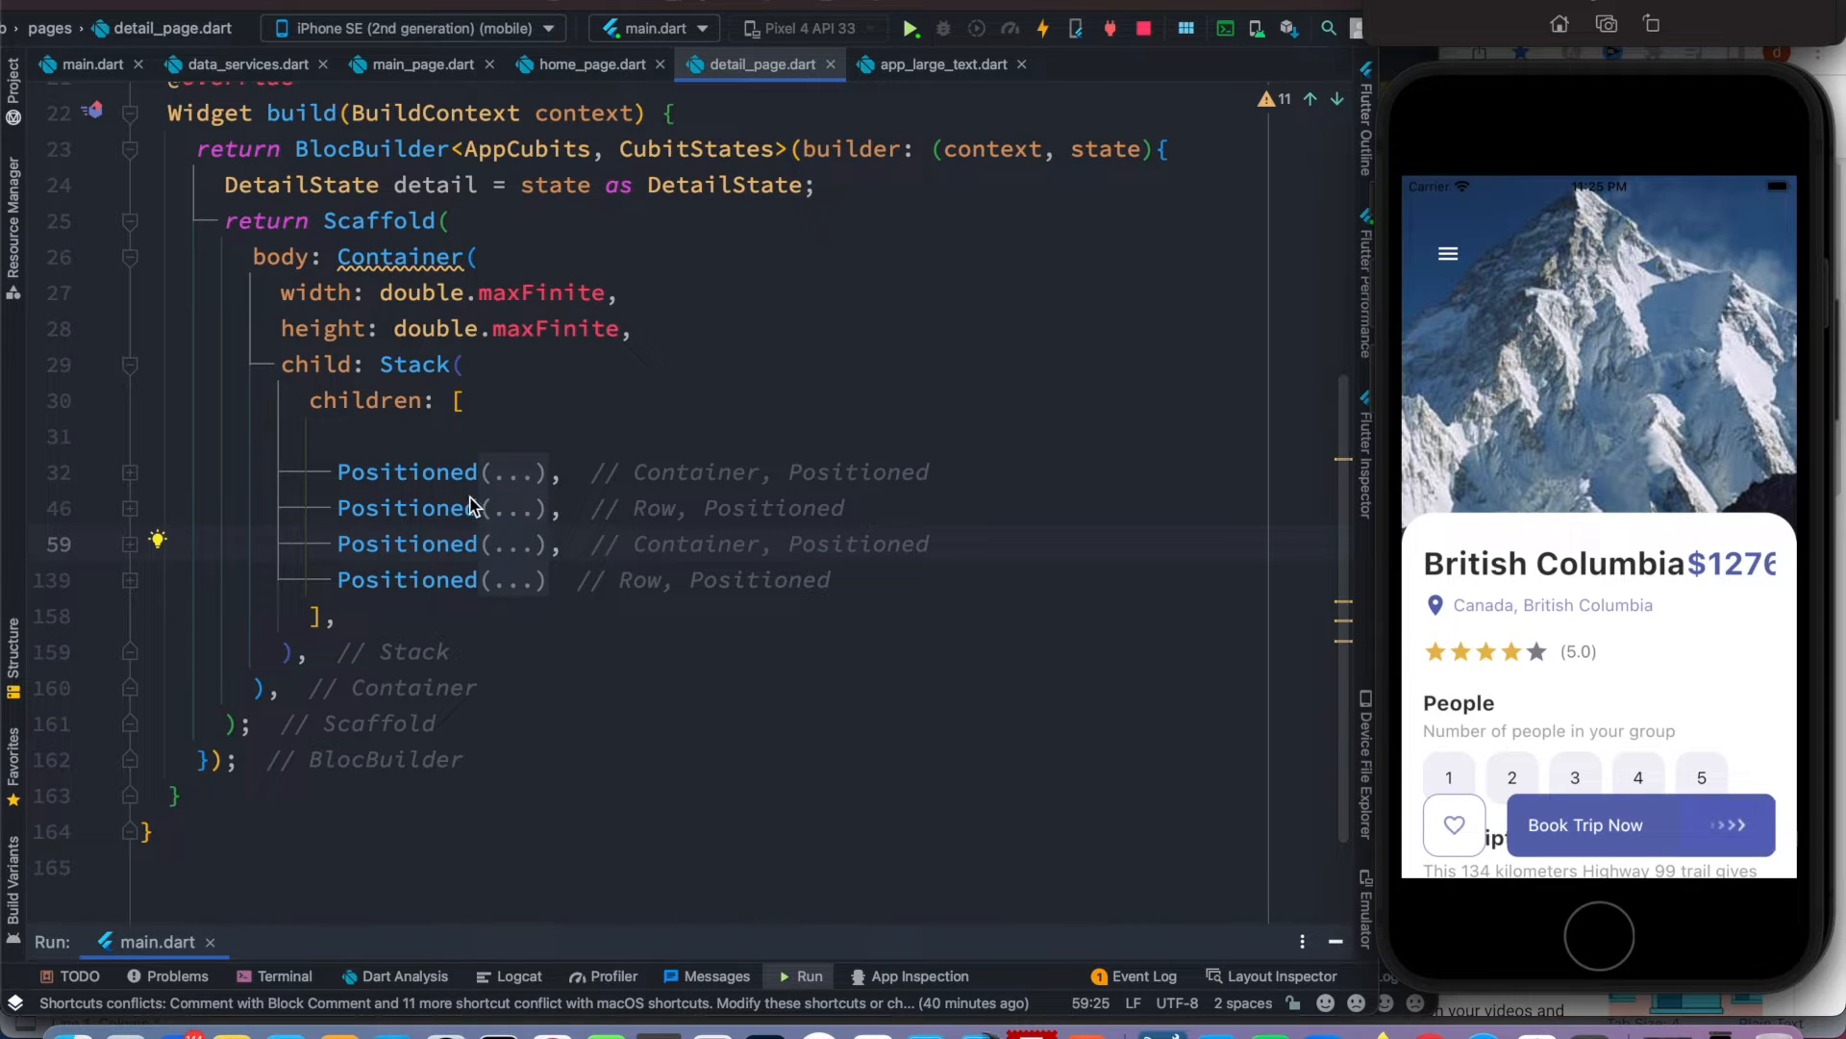
pyautogui.moveTo(429, 376)
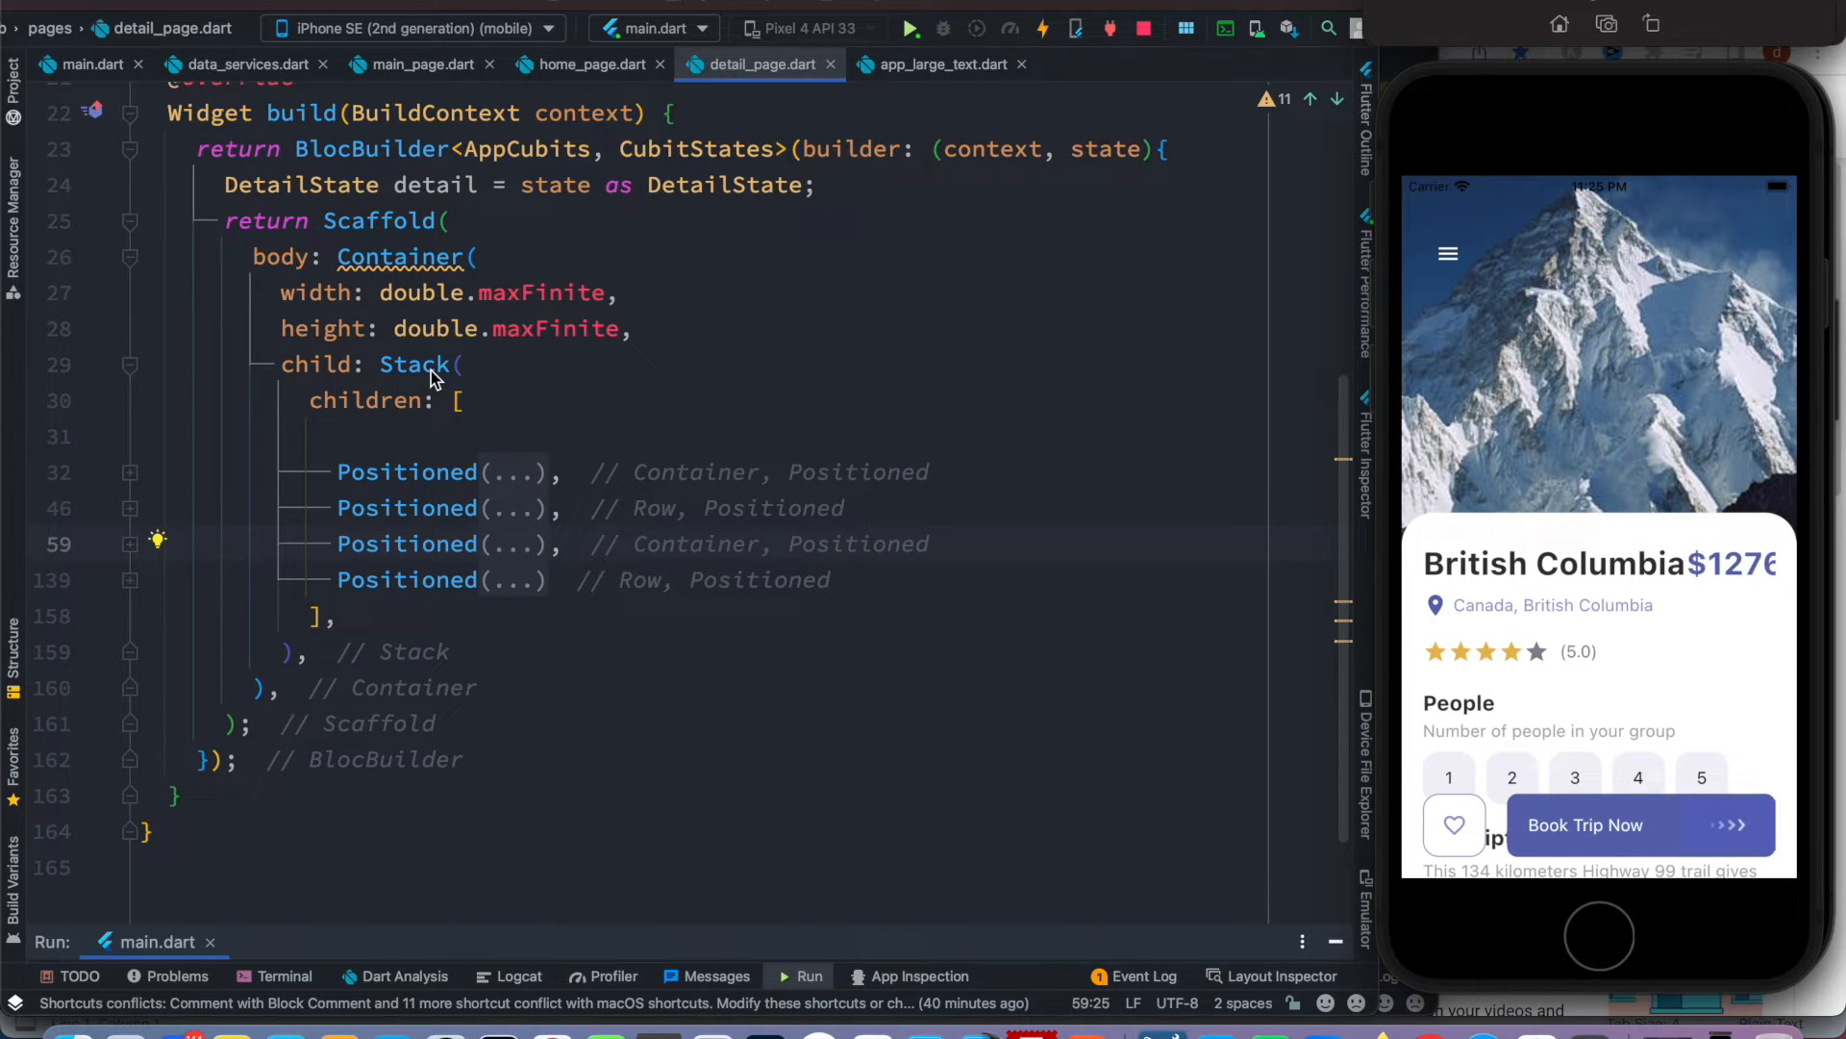
pyautogui.moveTo(127, 563)
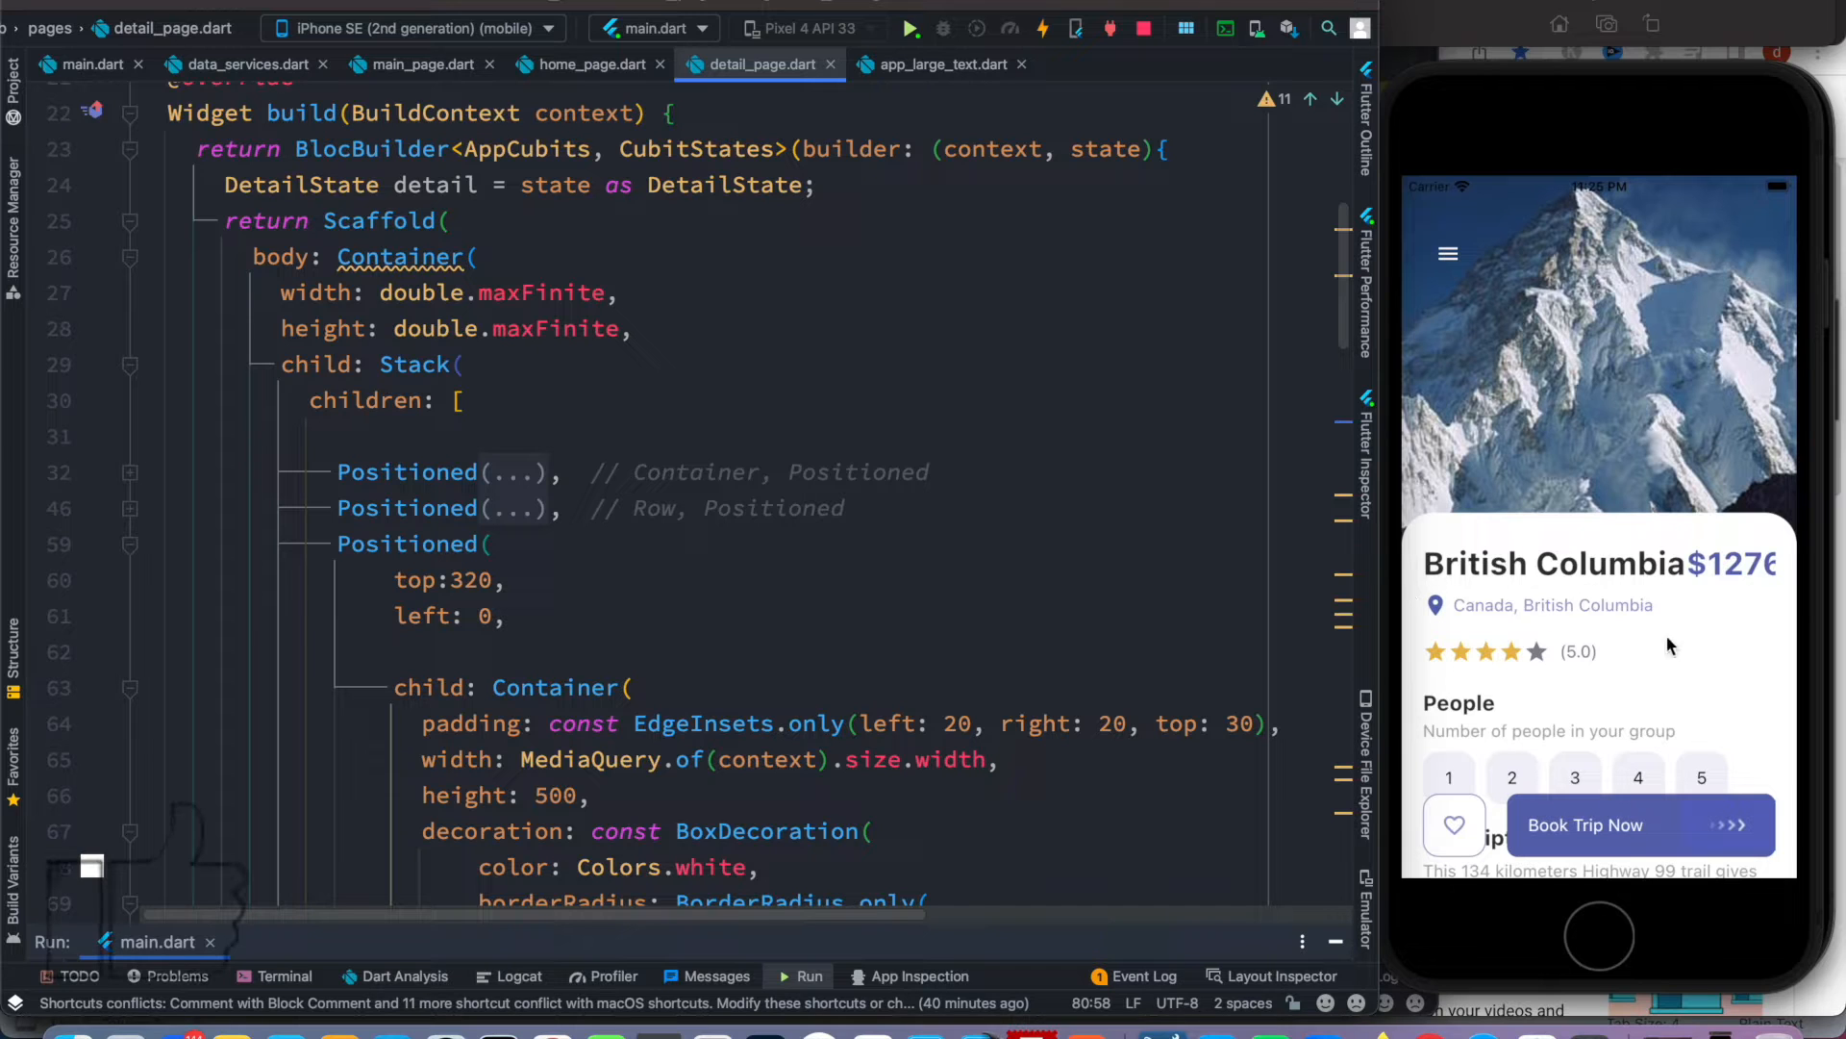
# - Select the Container's child Column widget name to start wrapping it in a parent widget
pyautogui.scroll(-3)
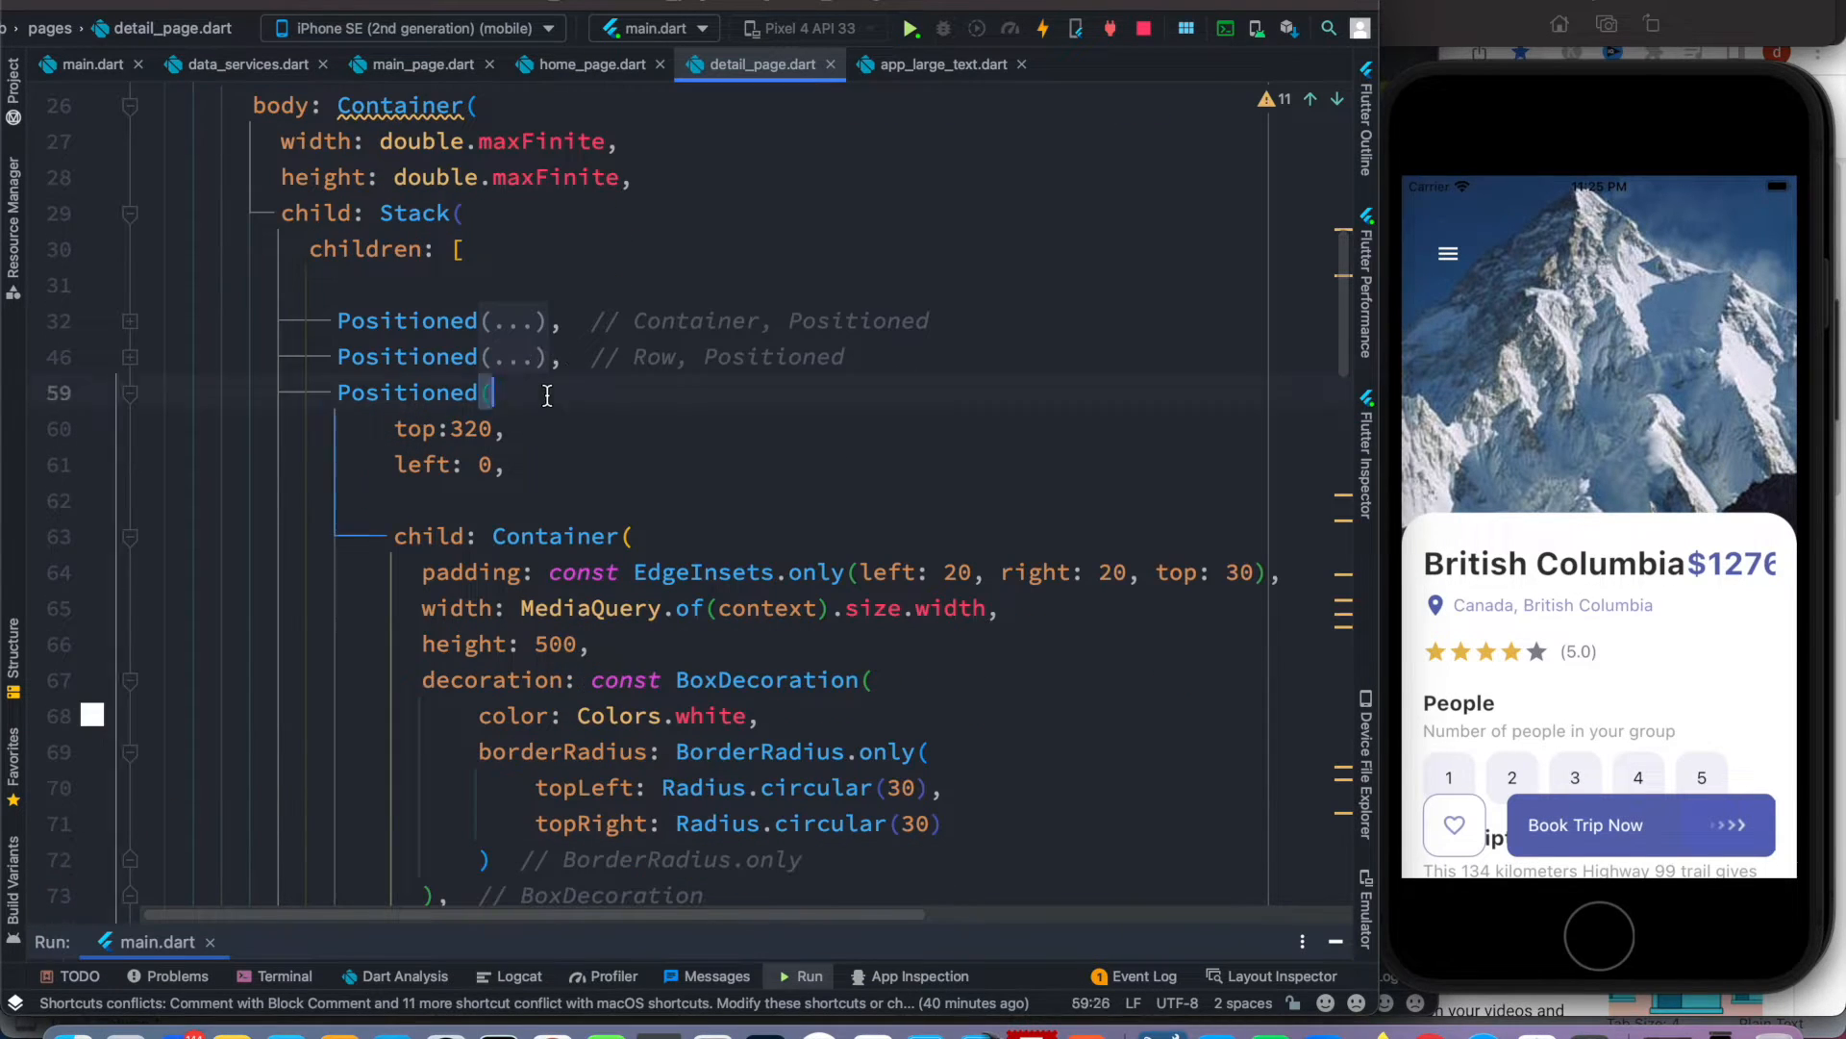
pyautogui.scroll(-3)
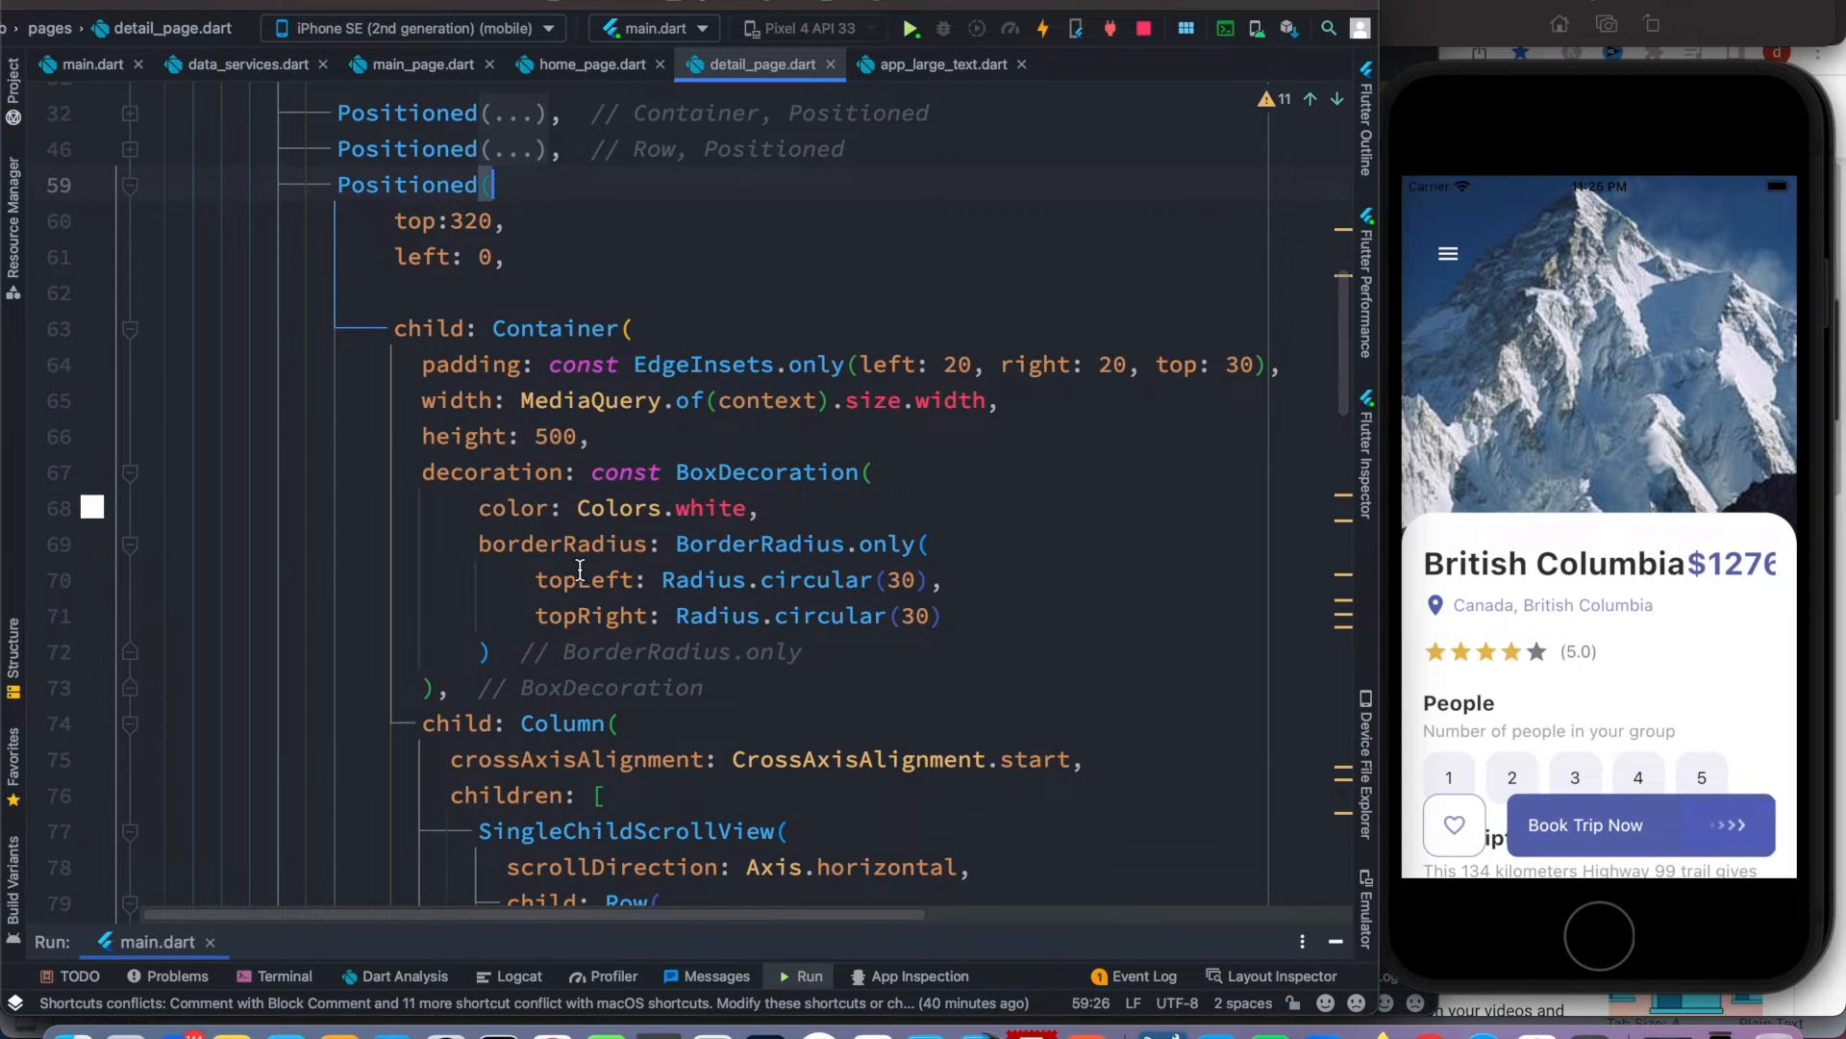
pyautogui.click(560, 723)
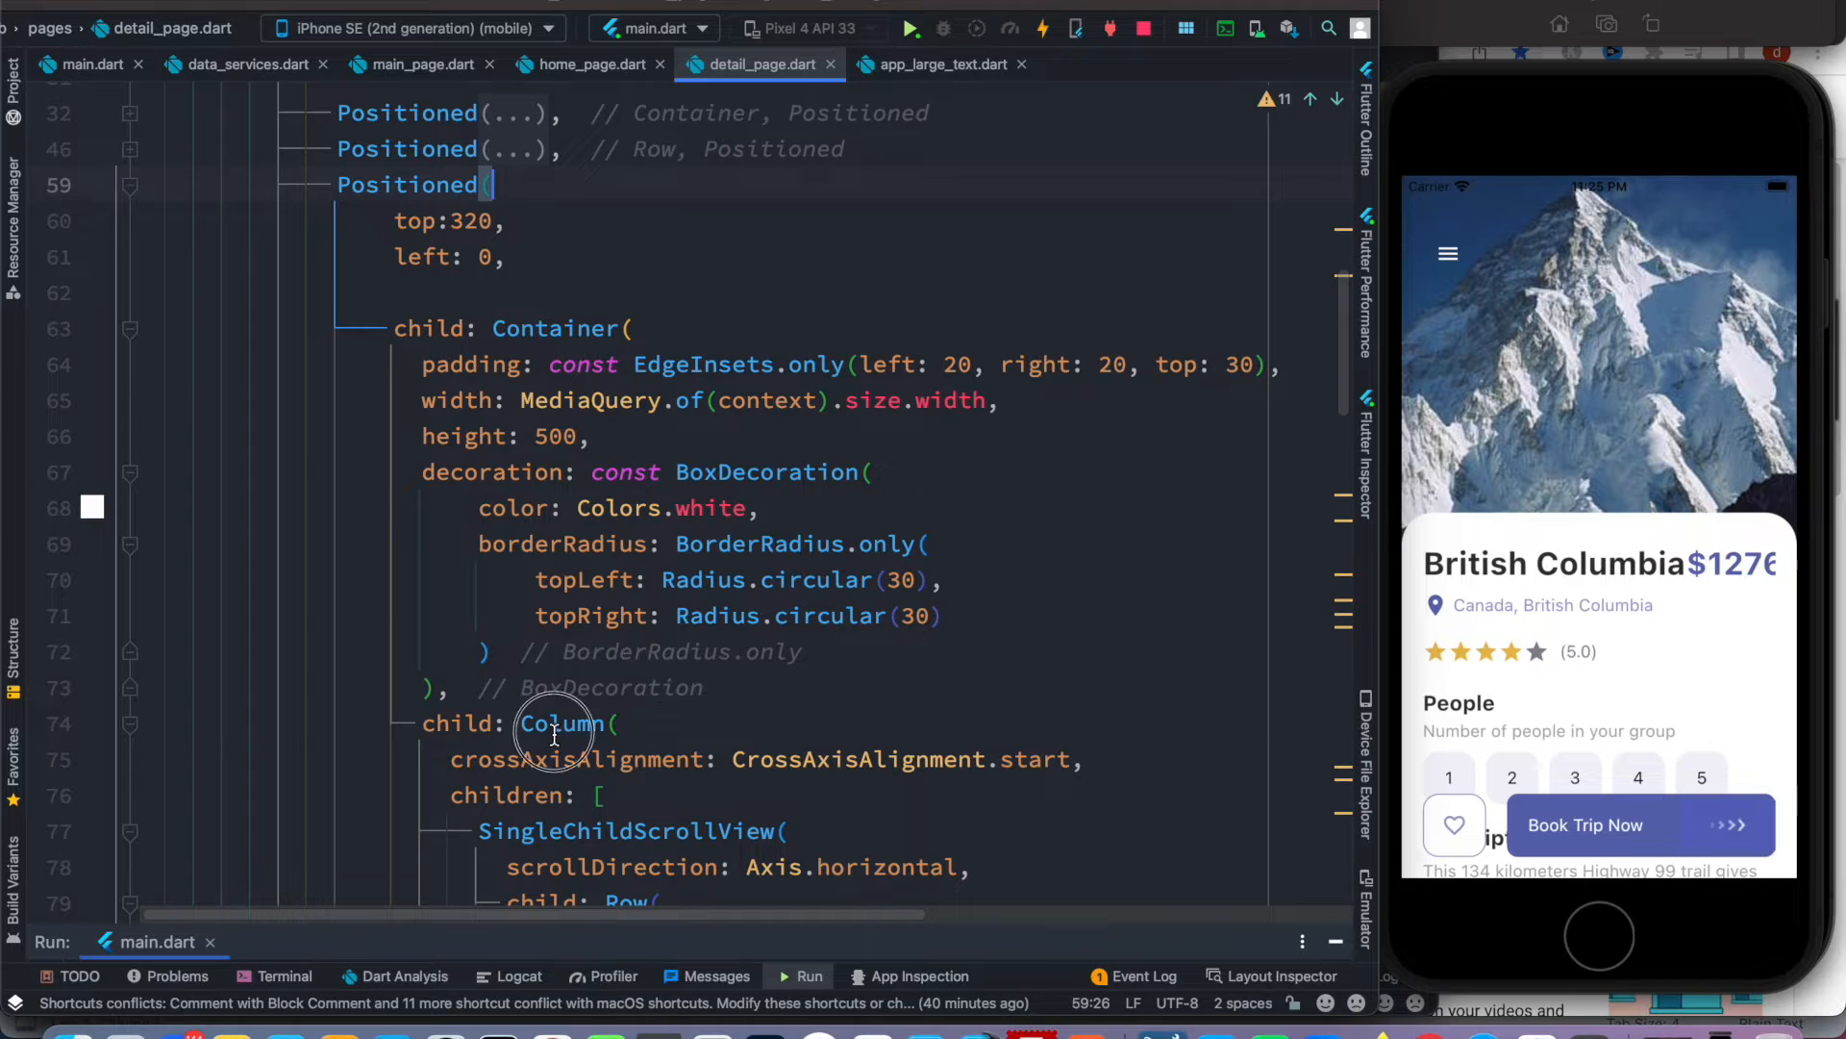
pyautogui.doubleClick(562, 723)
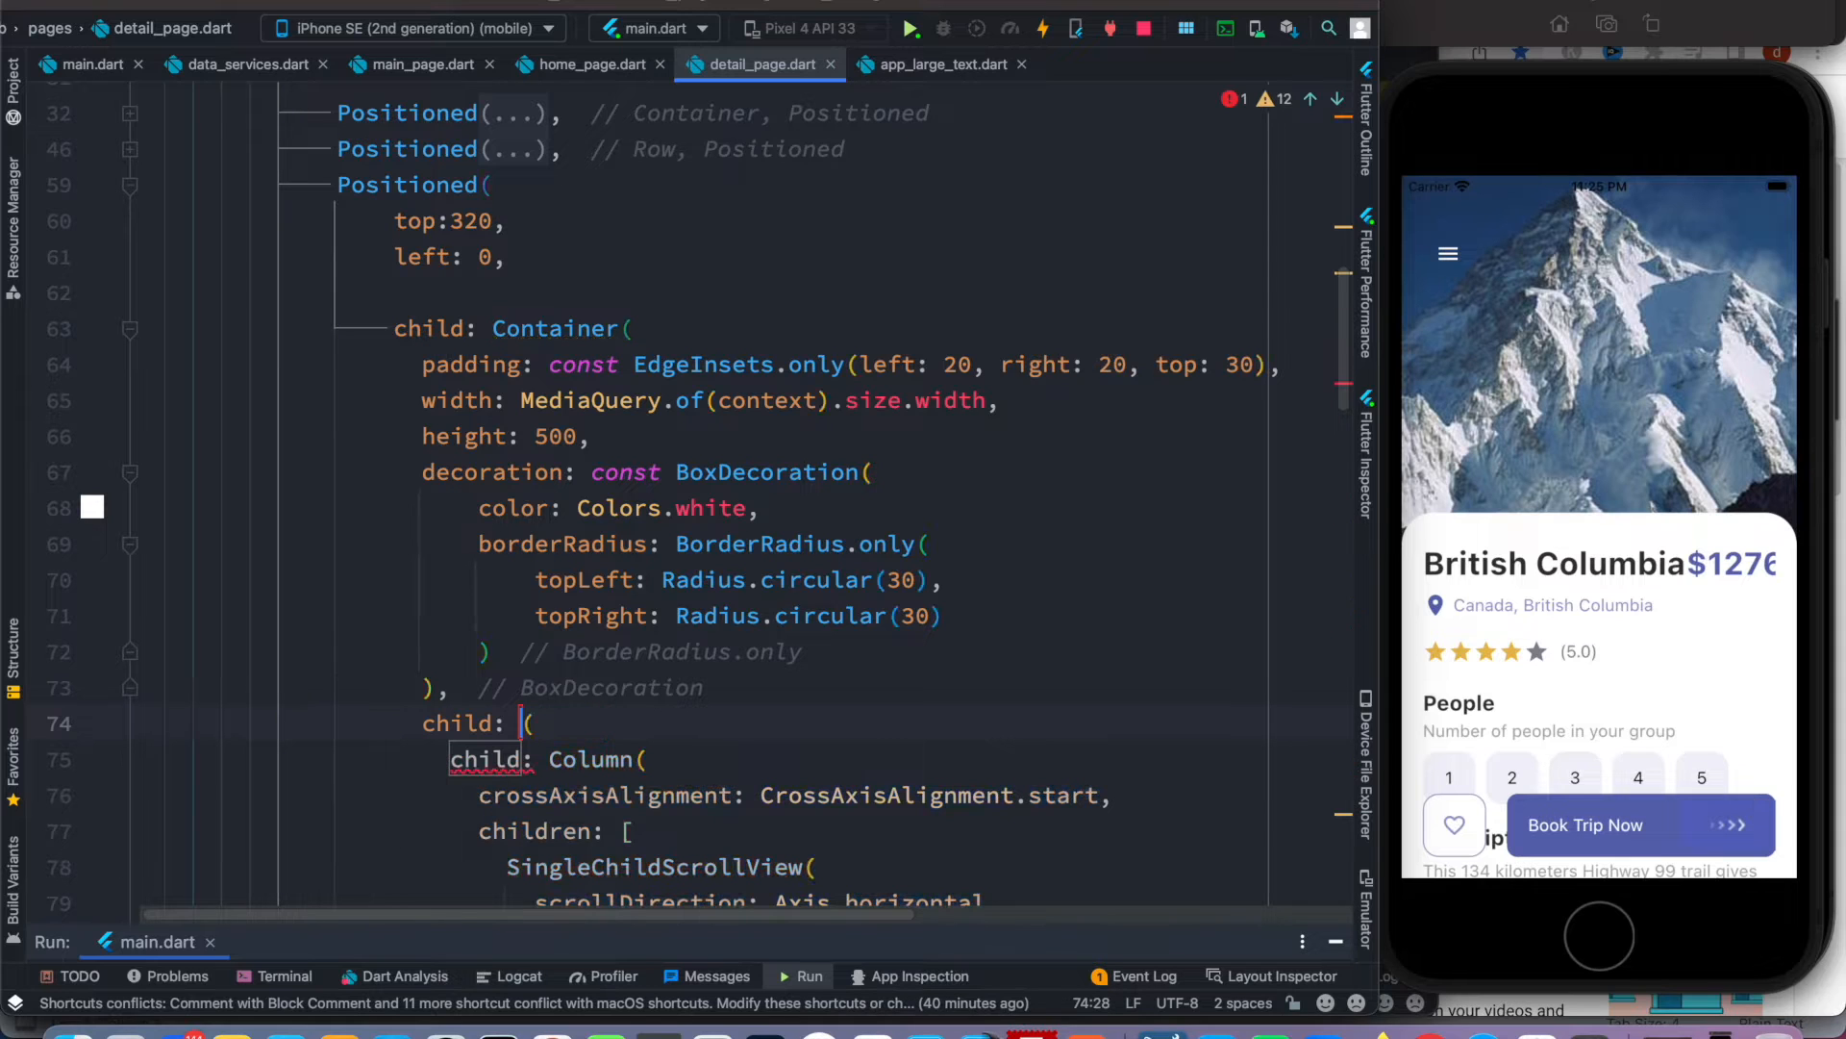
# - Name the wrapper SingleChildScrollView so the Column becomes its scrollable child
pyautogui.write('SingleChildScrollView')
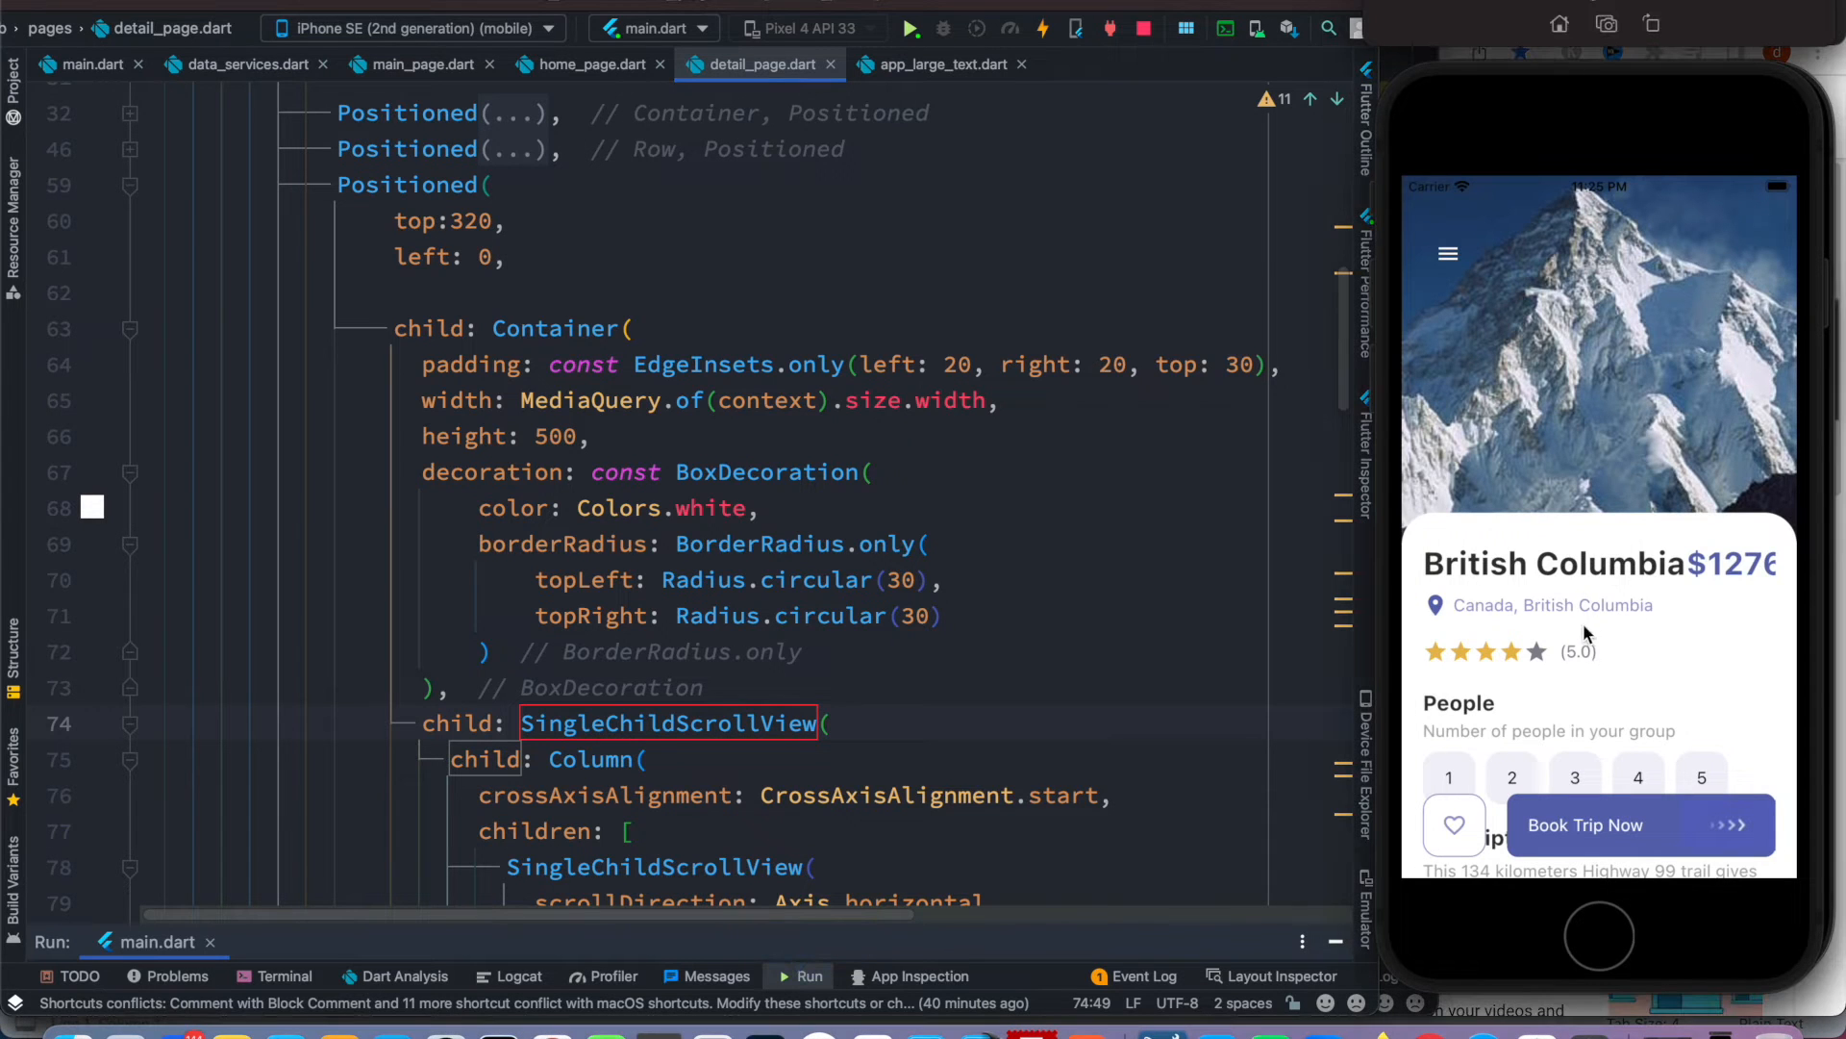
pyautogui.scroll(3)
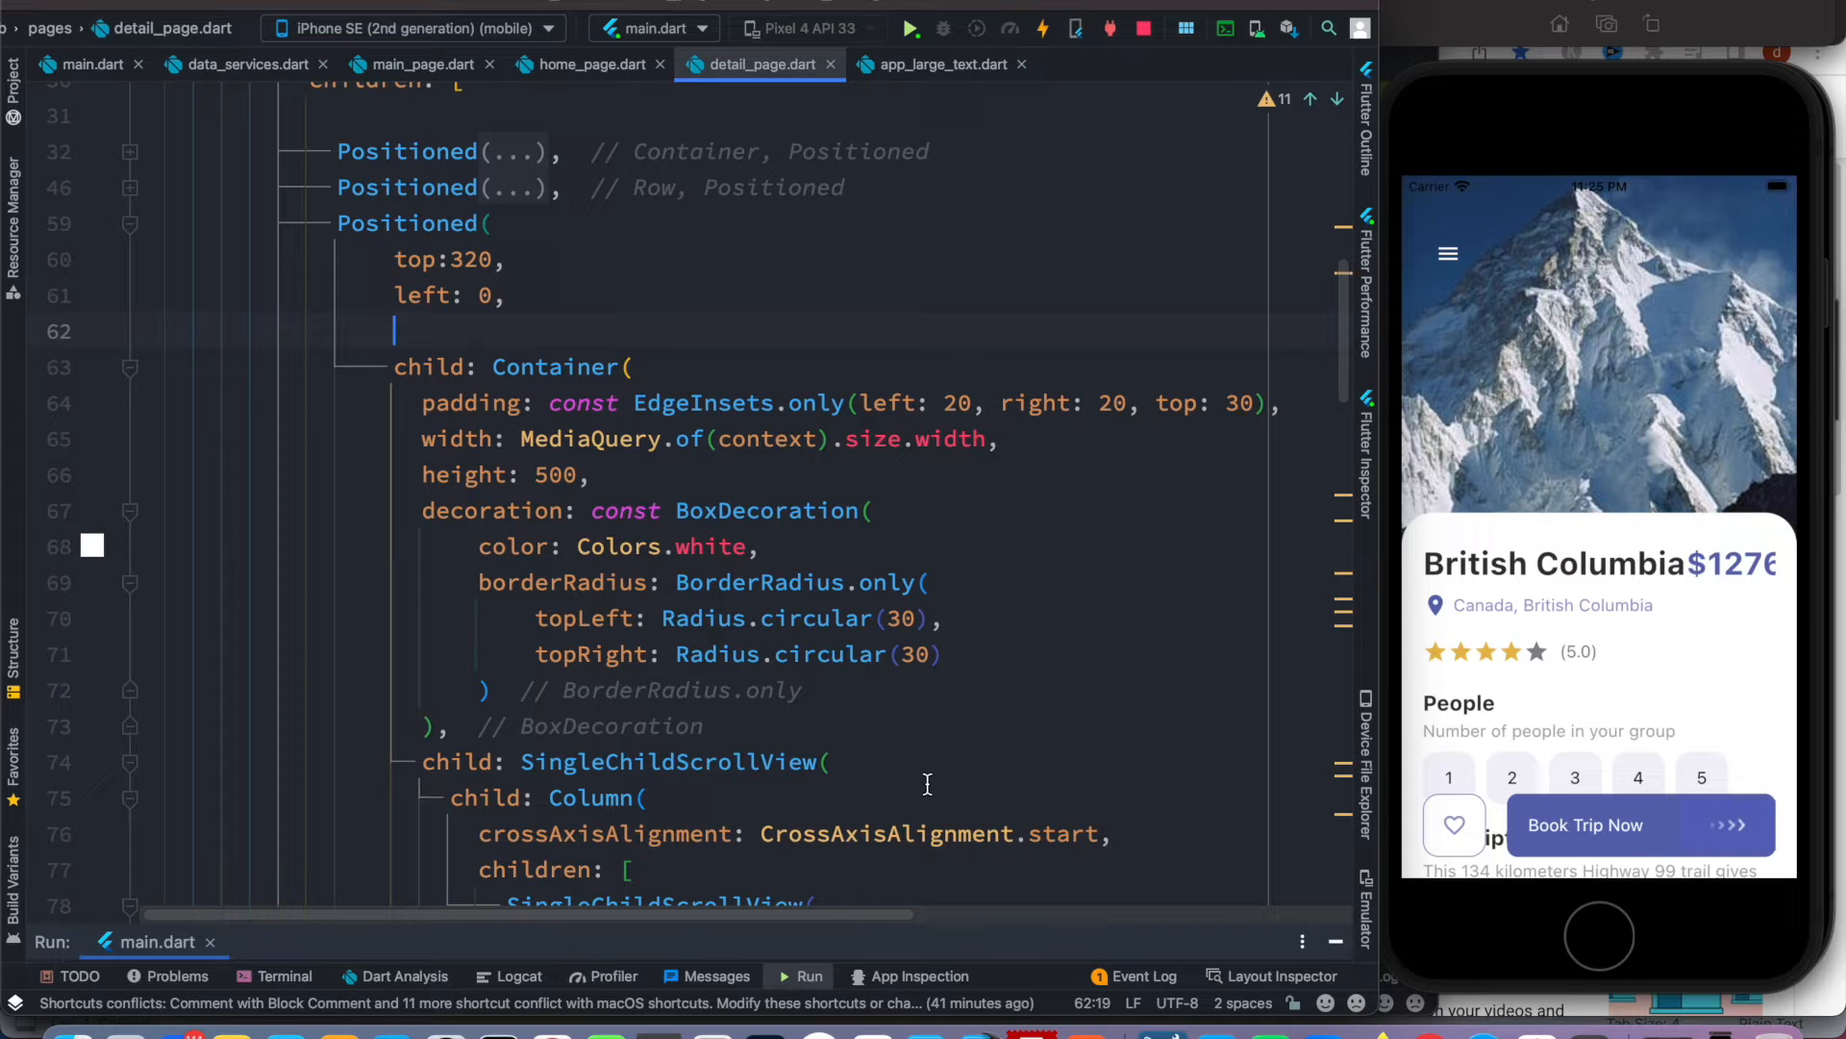
pyautogui.moveTo(569, 321)
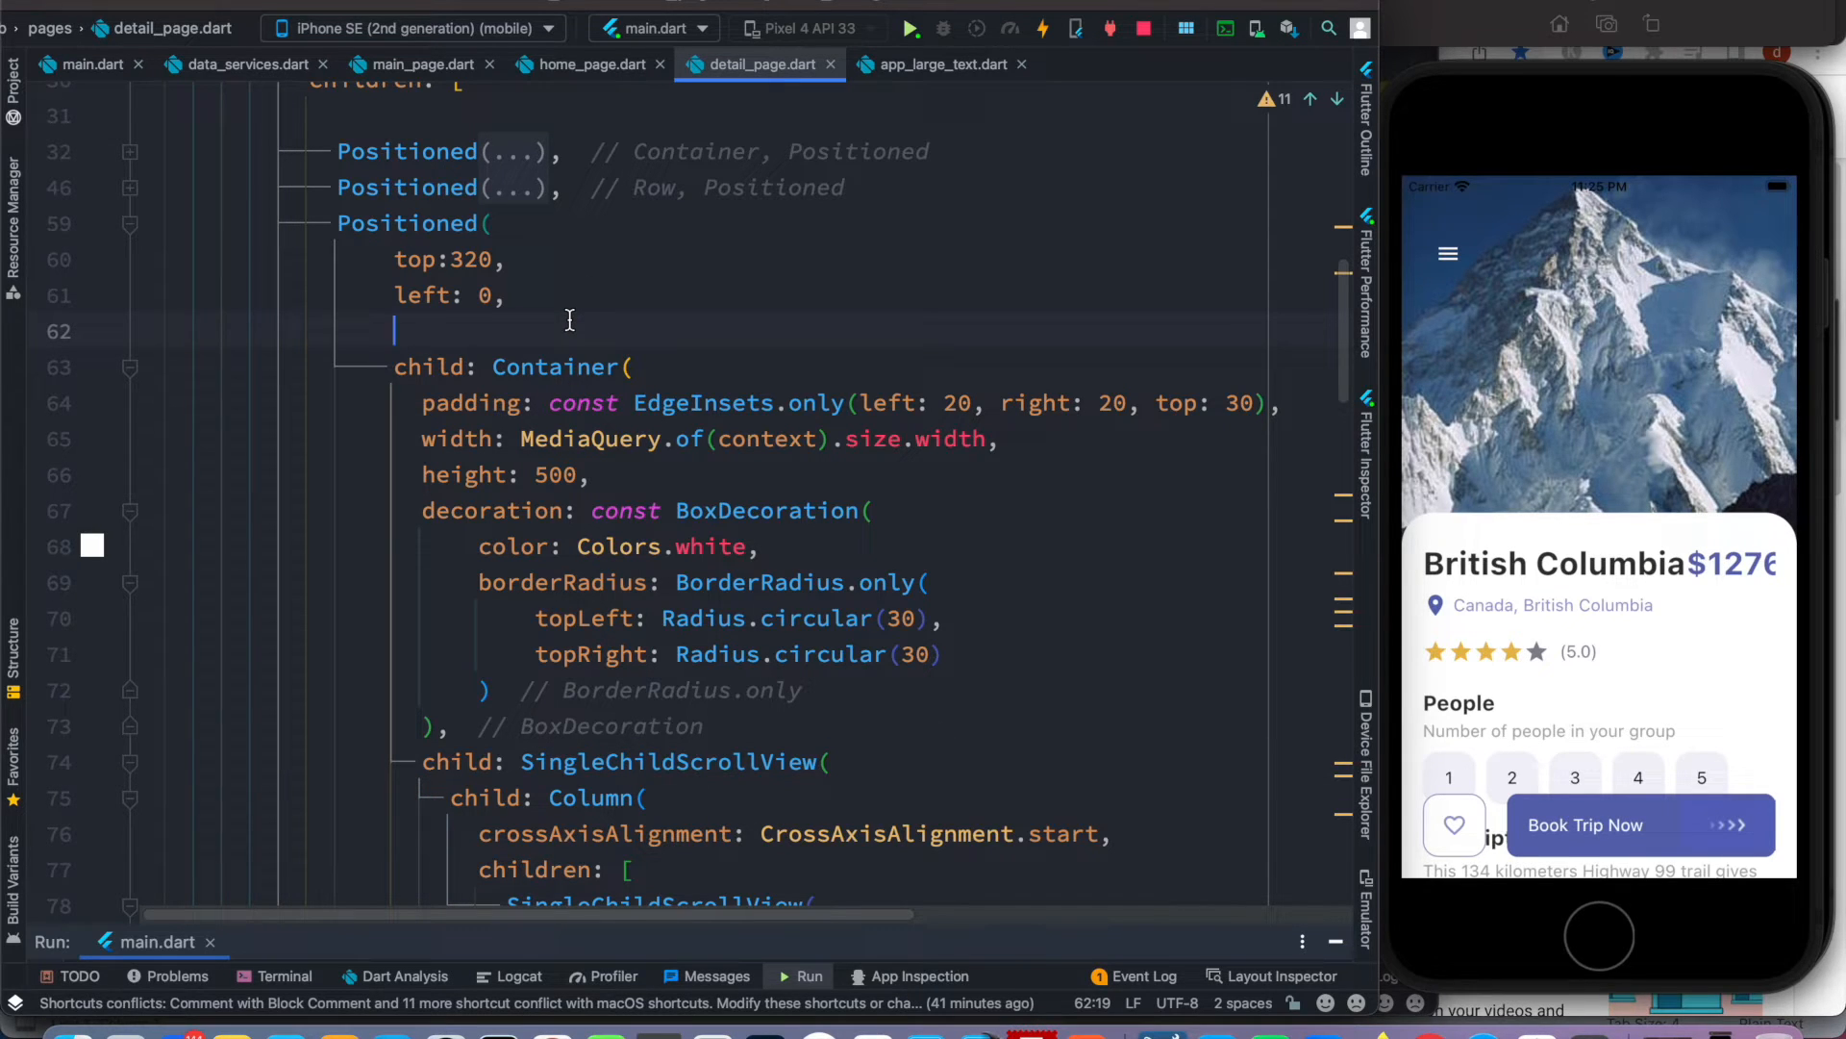
pyautogui.moveTo(571, 327)
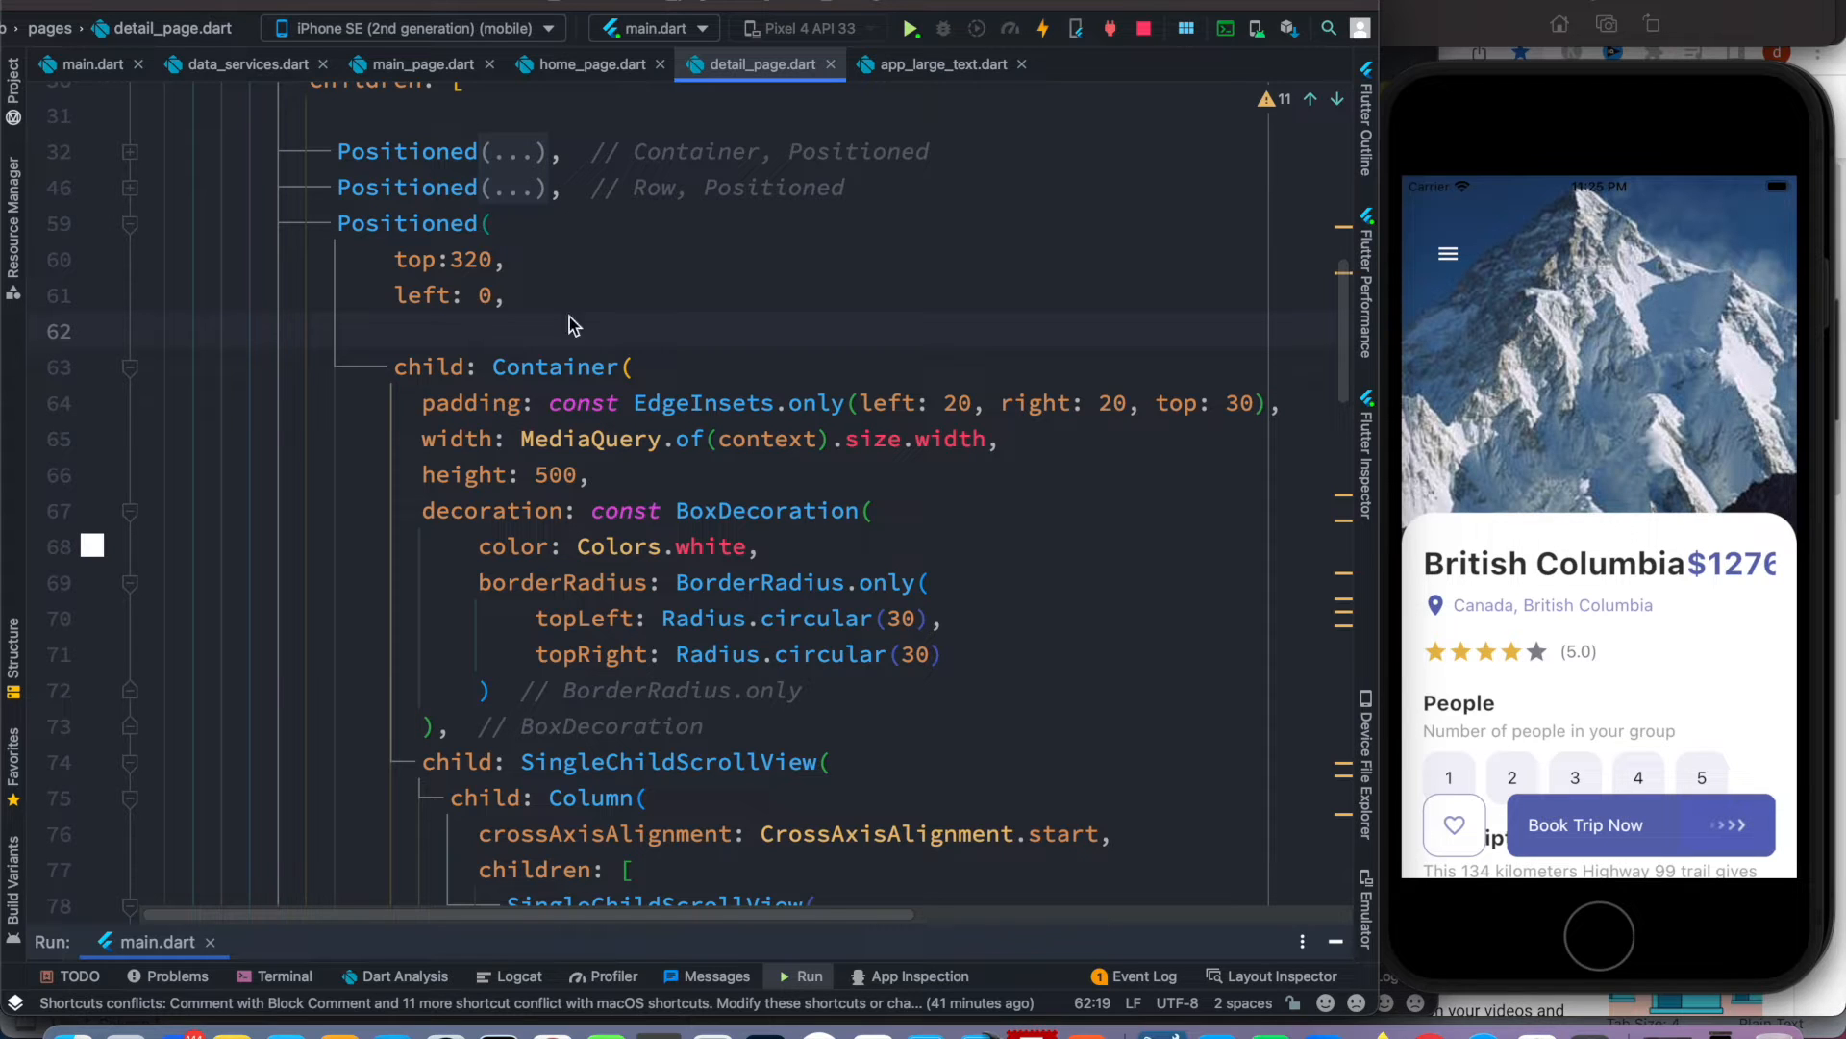
# - Add bottom: 0 and right: 0 constraints to the third Positioned and hot reload
pyautogui.write('bottom: 0,')
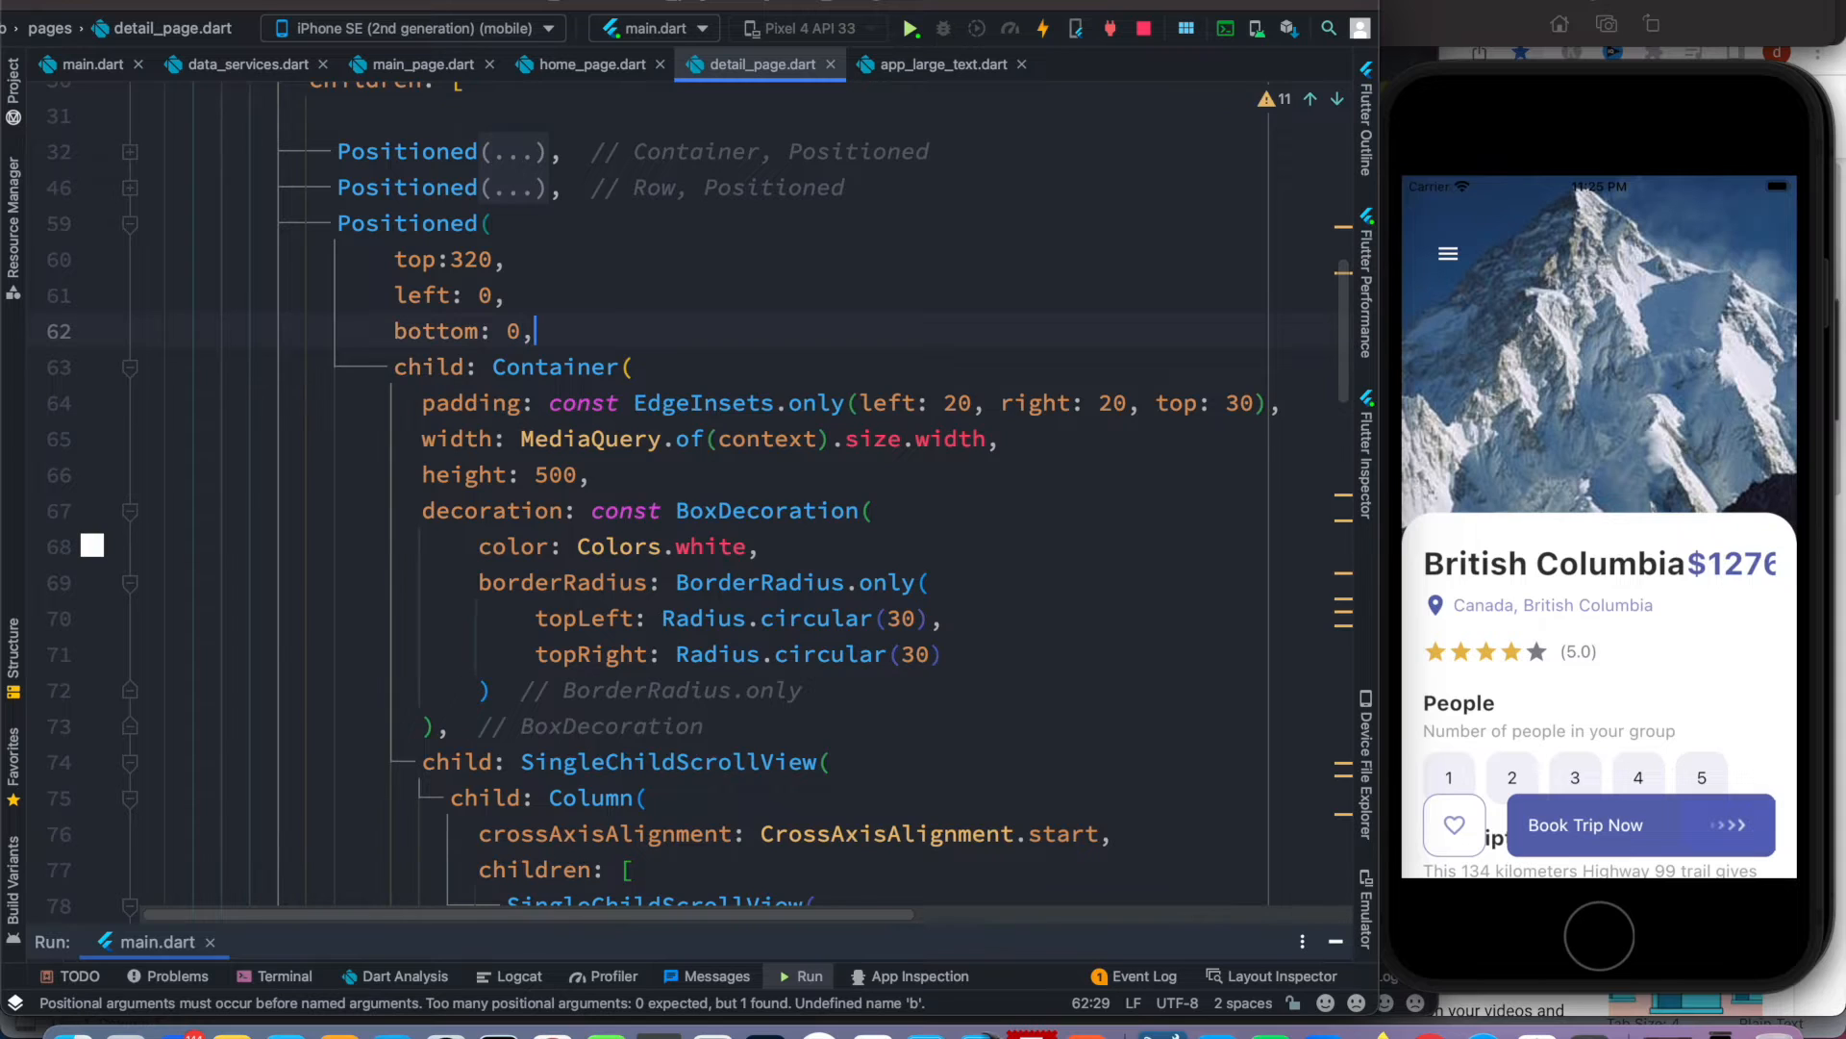
pyautogui.write('right: 0,')
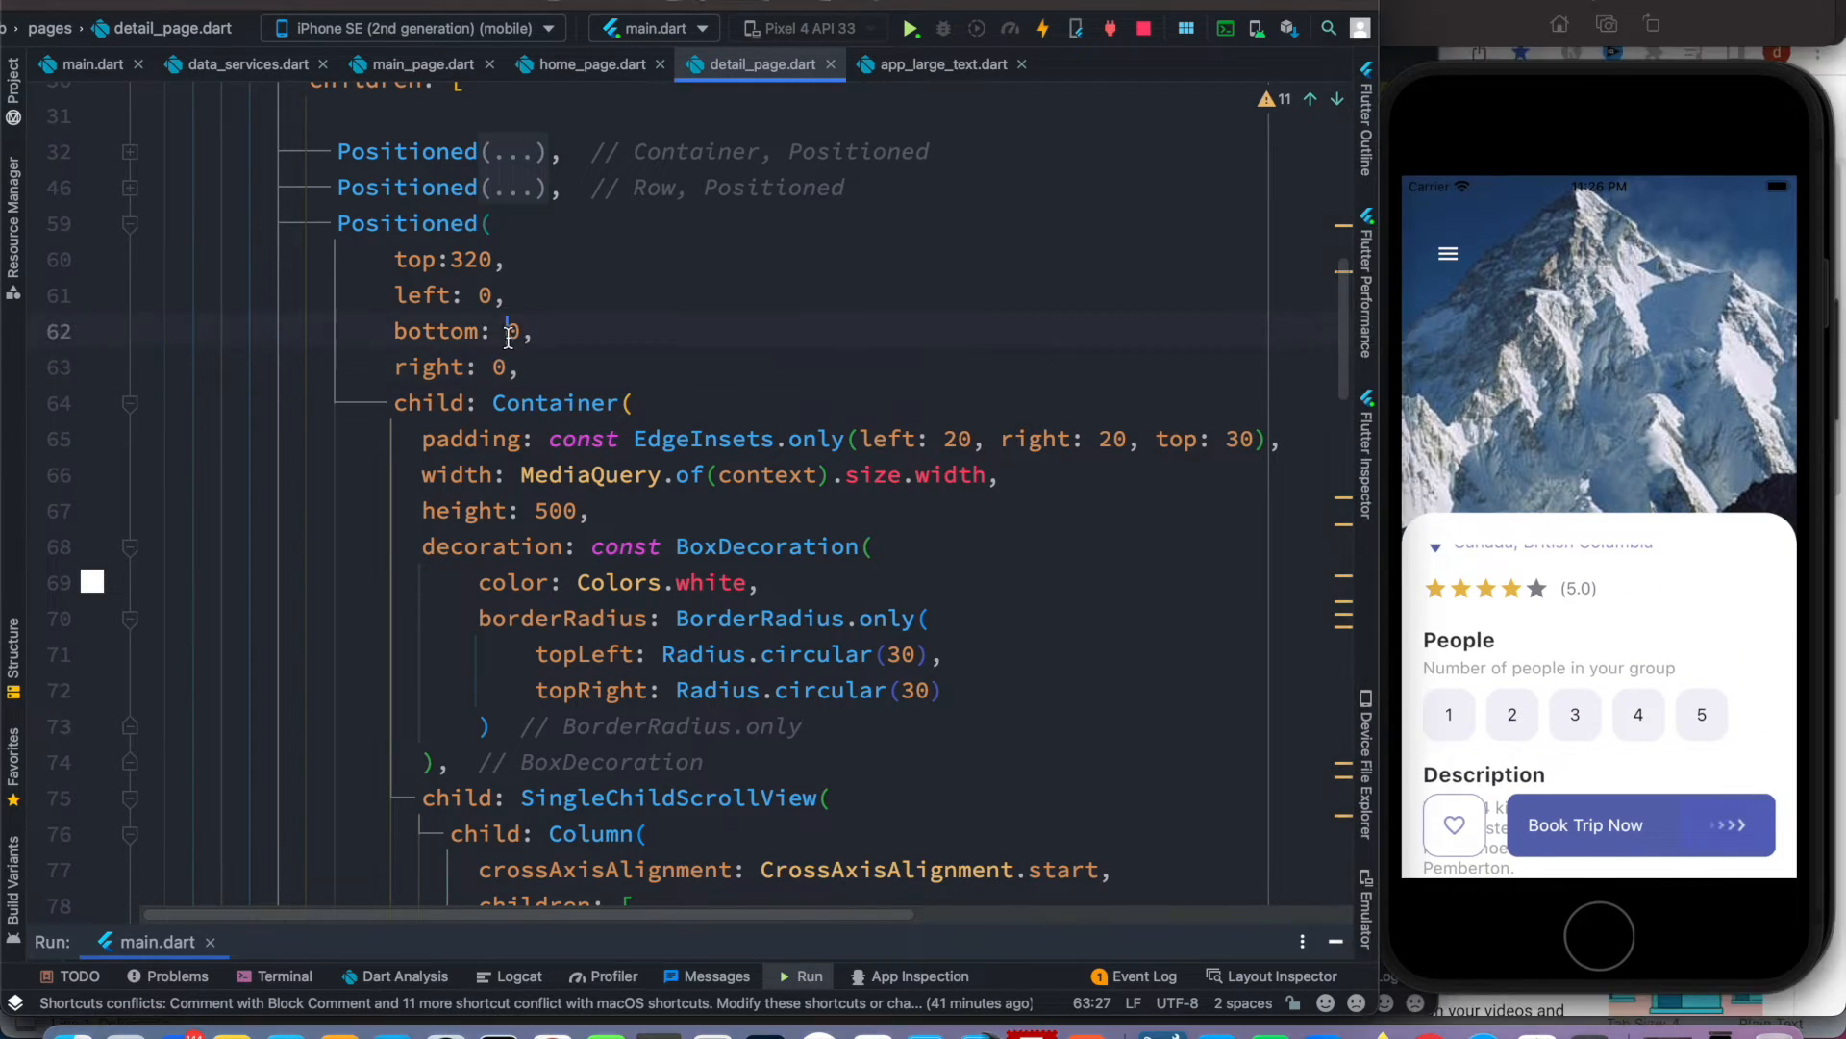
# - Edit the Positioned bottom offset from 0 toward 100, settling on 80
pyautogui.write('10')
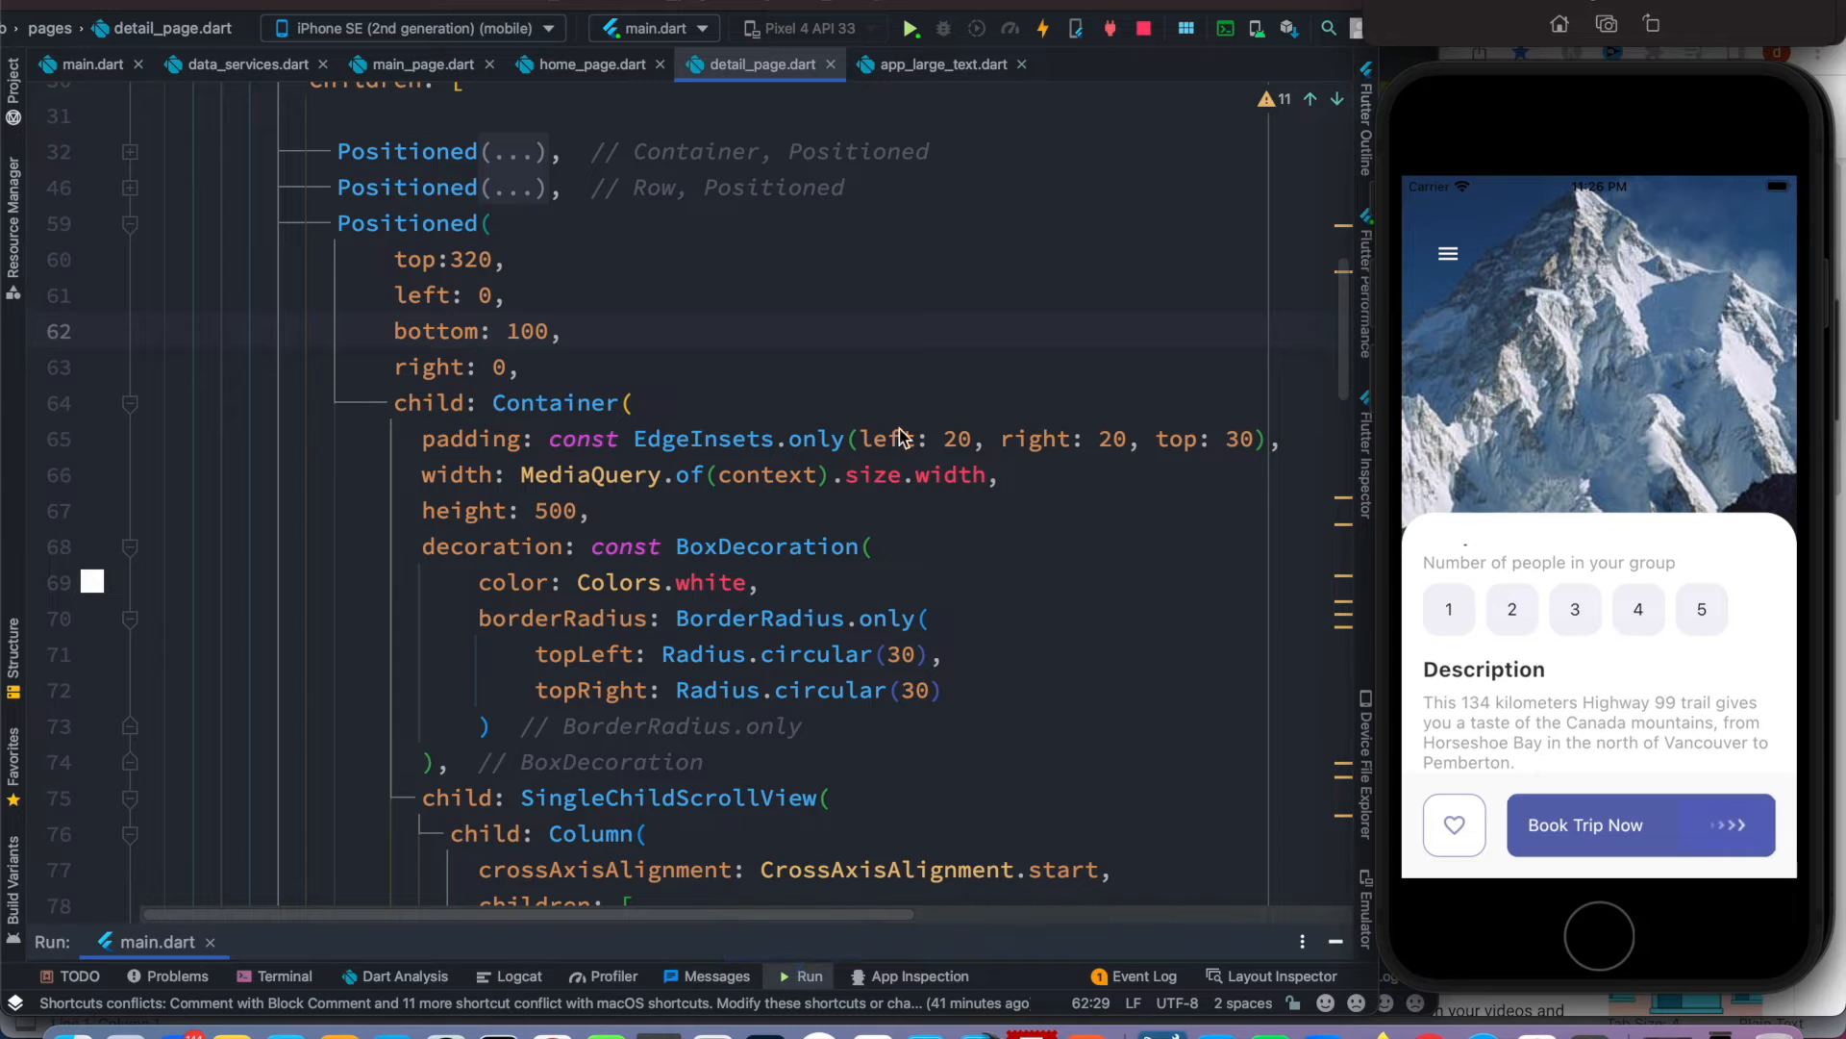
pyautogui.press('Backspace')
pyautogui.write('8')
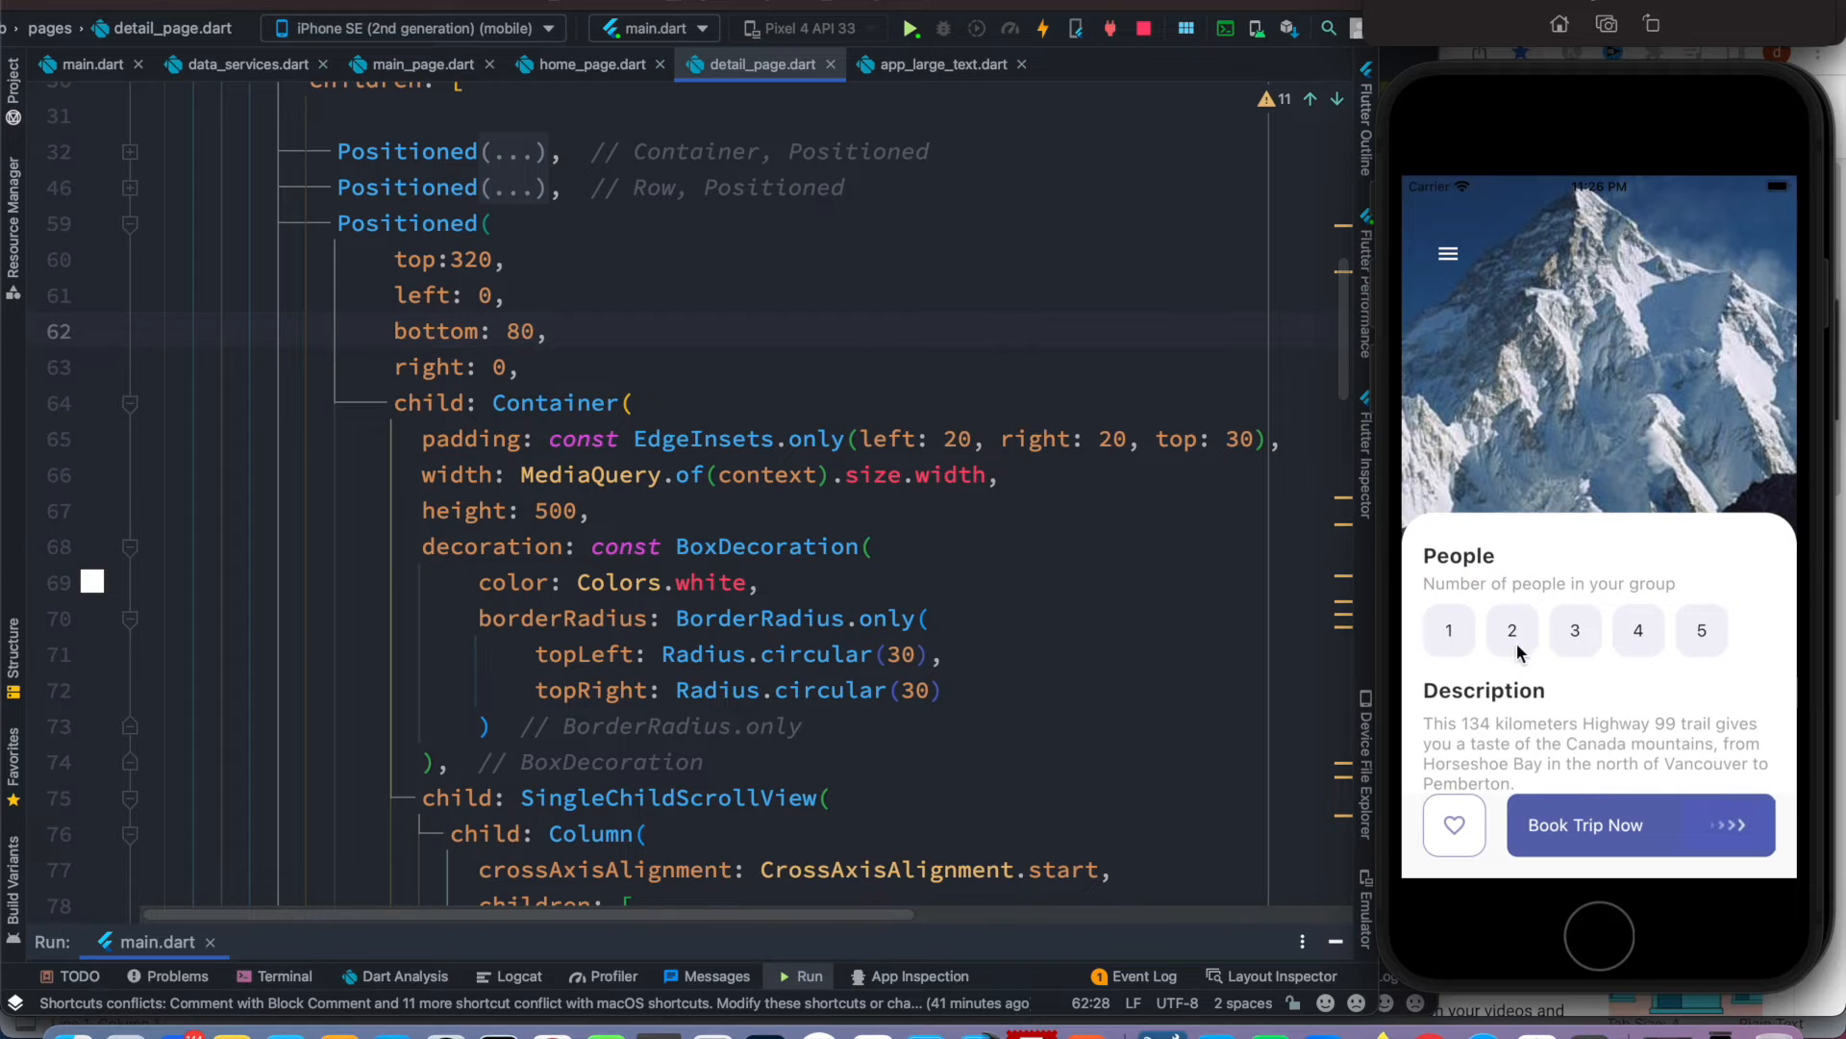
pyautogui.moveTo(1504, 916)
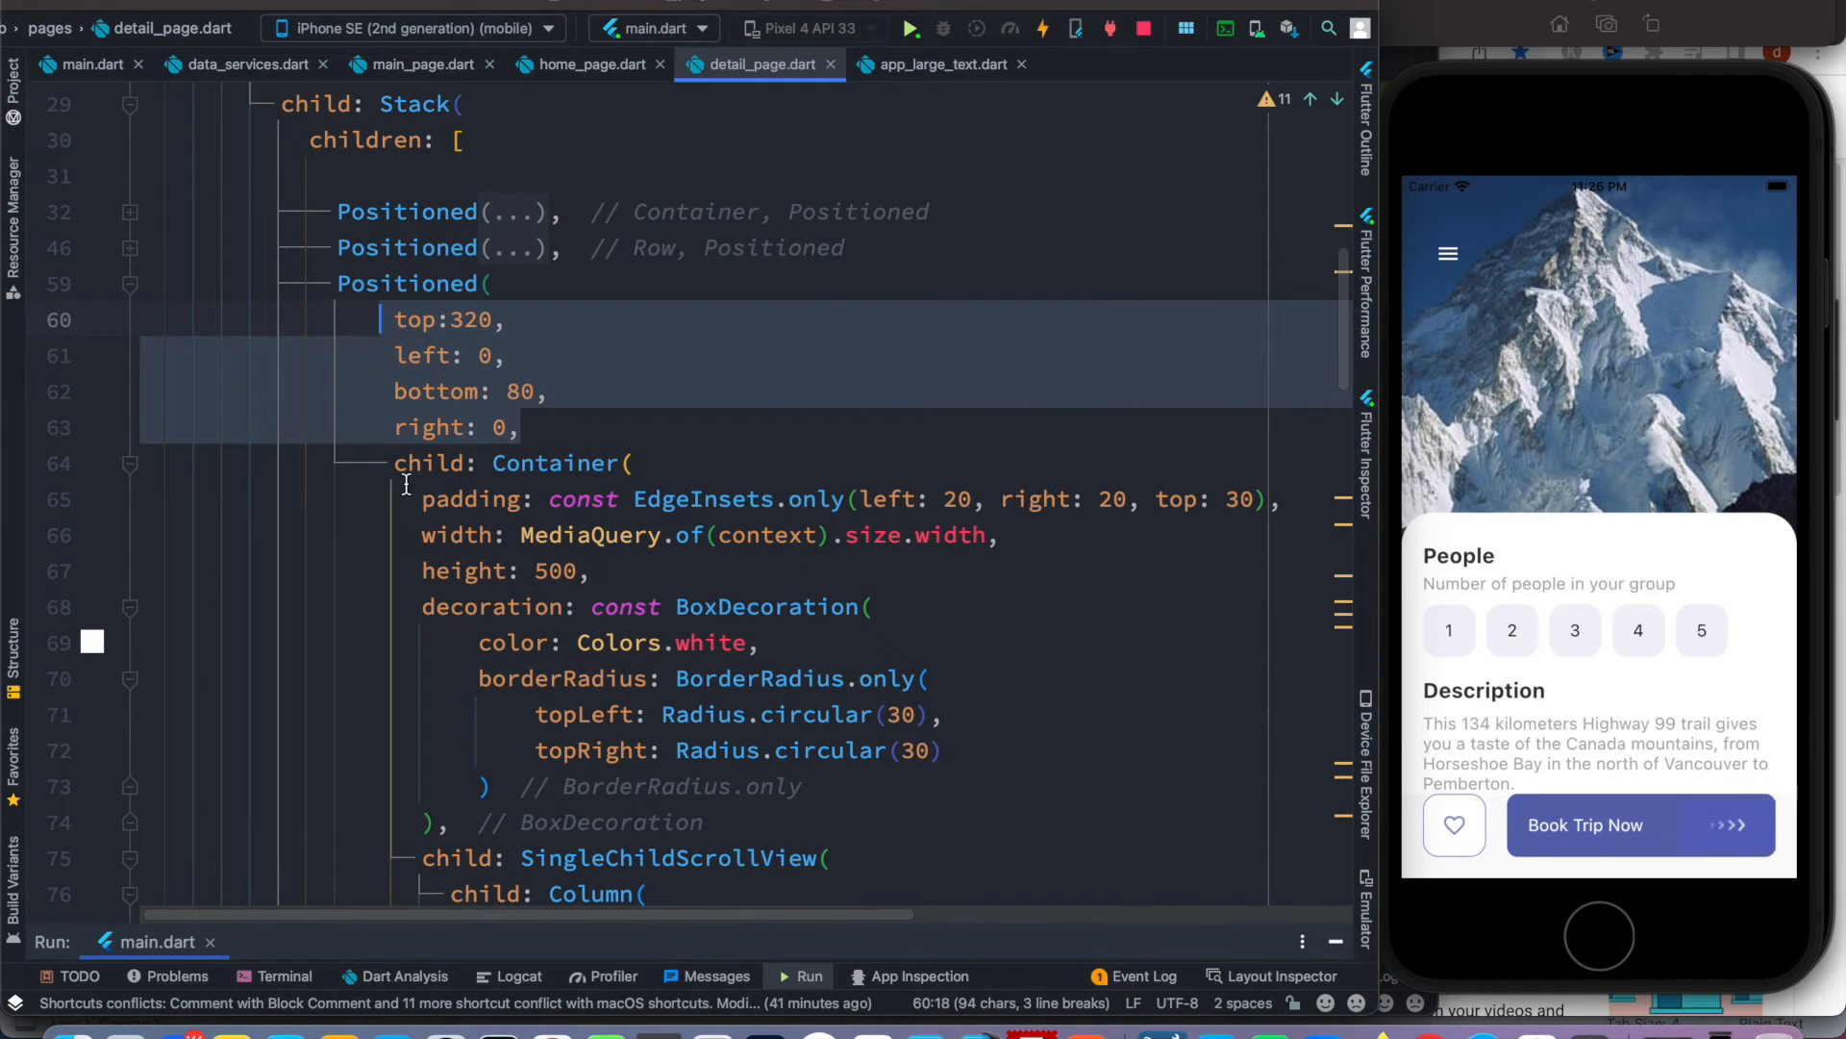
pyautogui.click(498, 427)
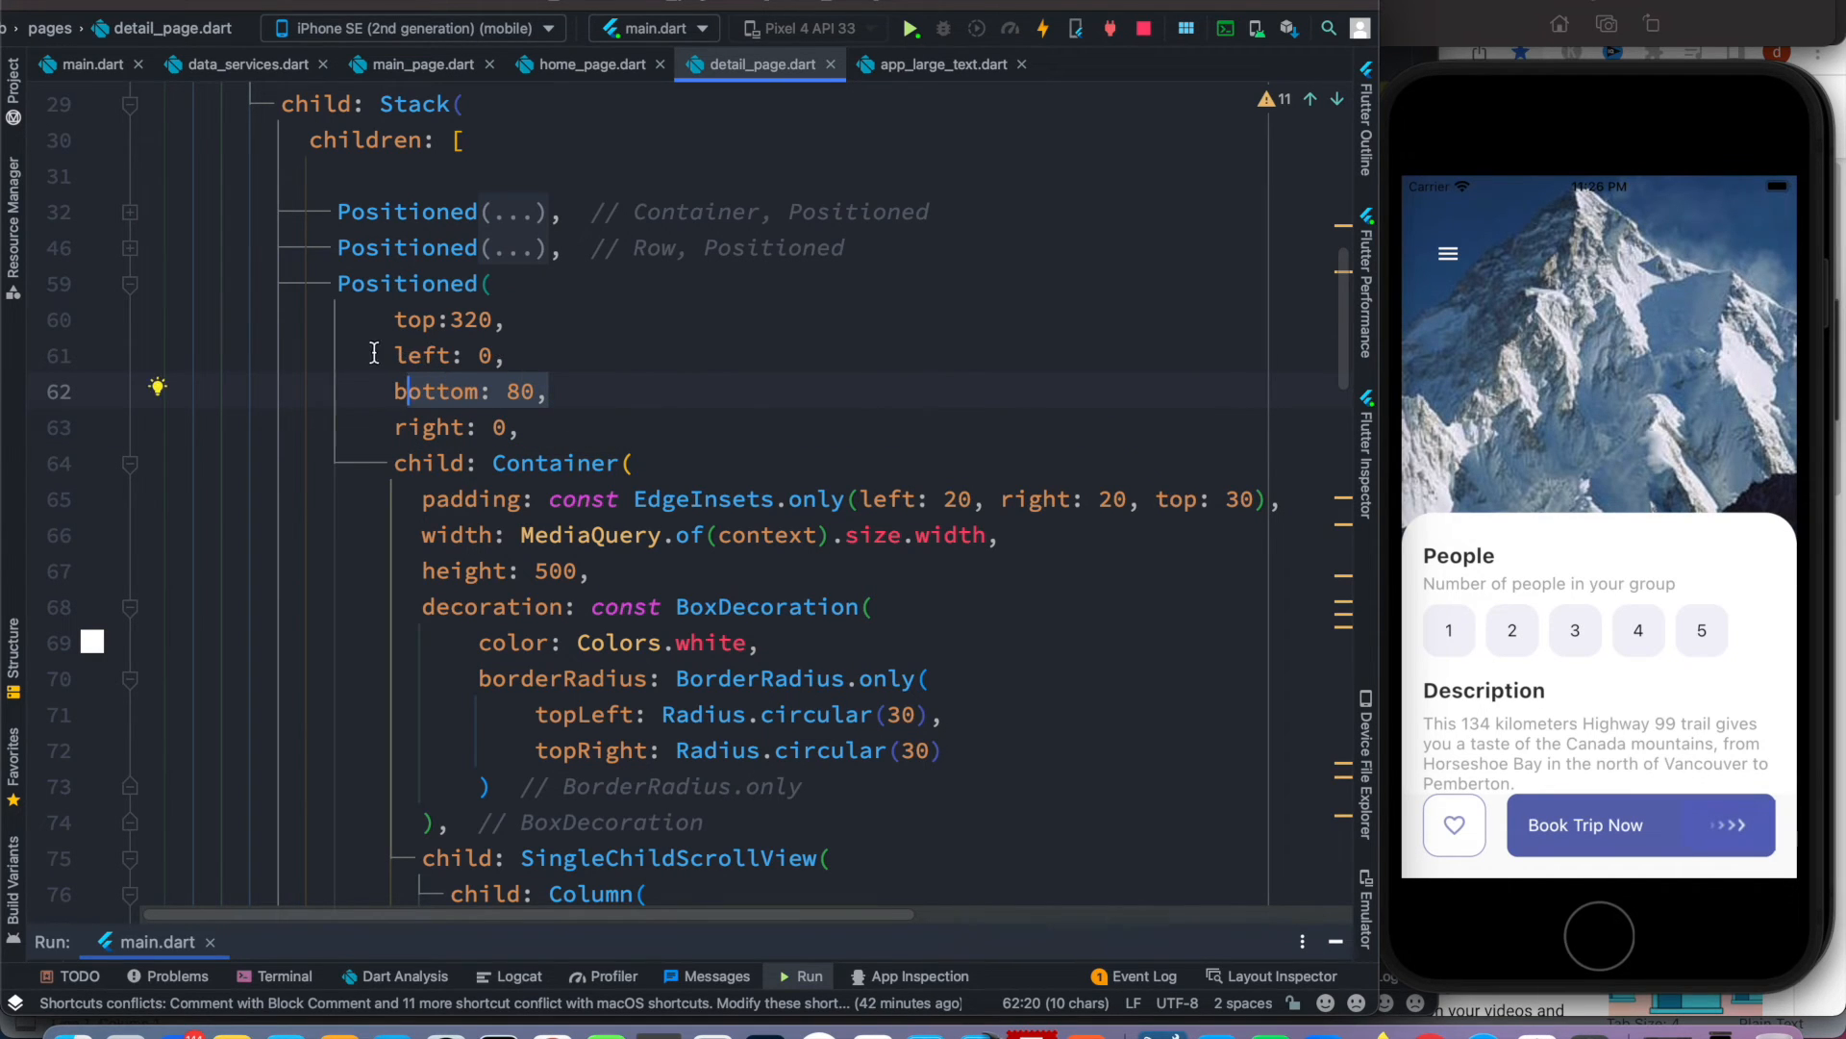
pyautogui.click(515, 427)
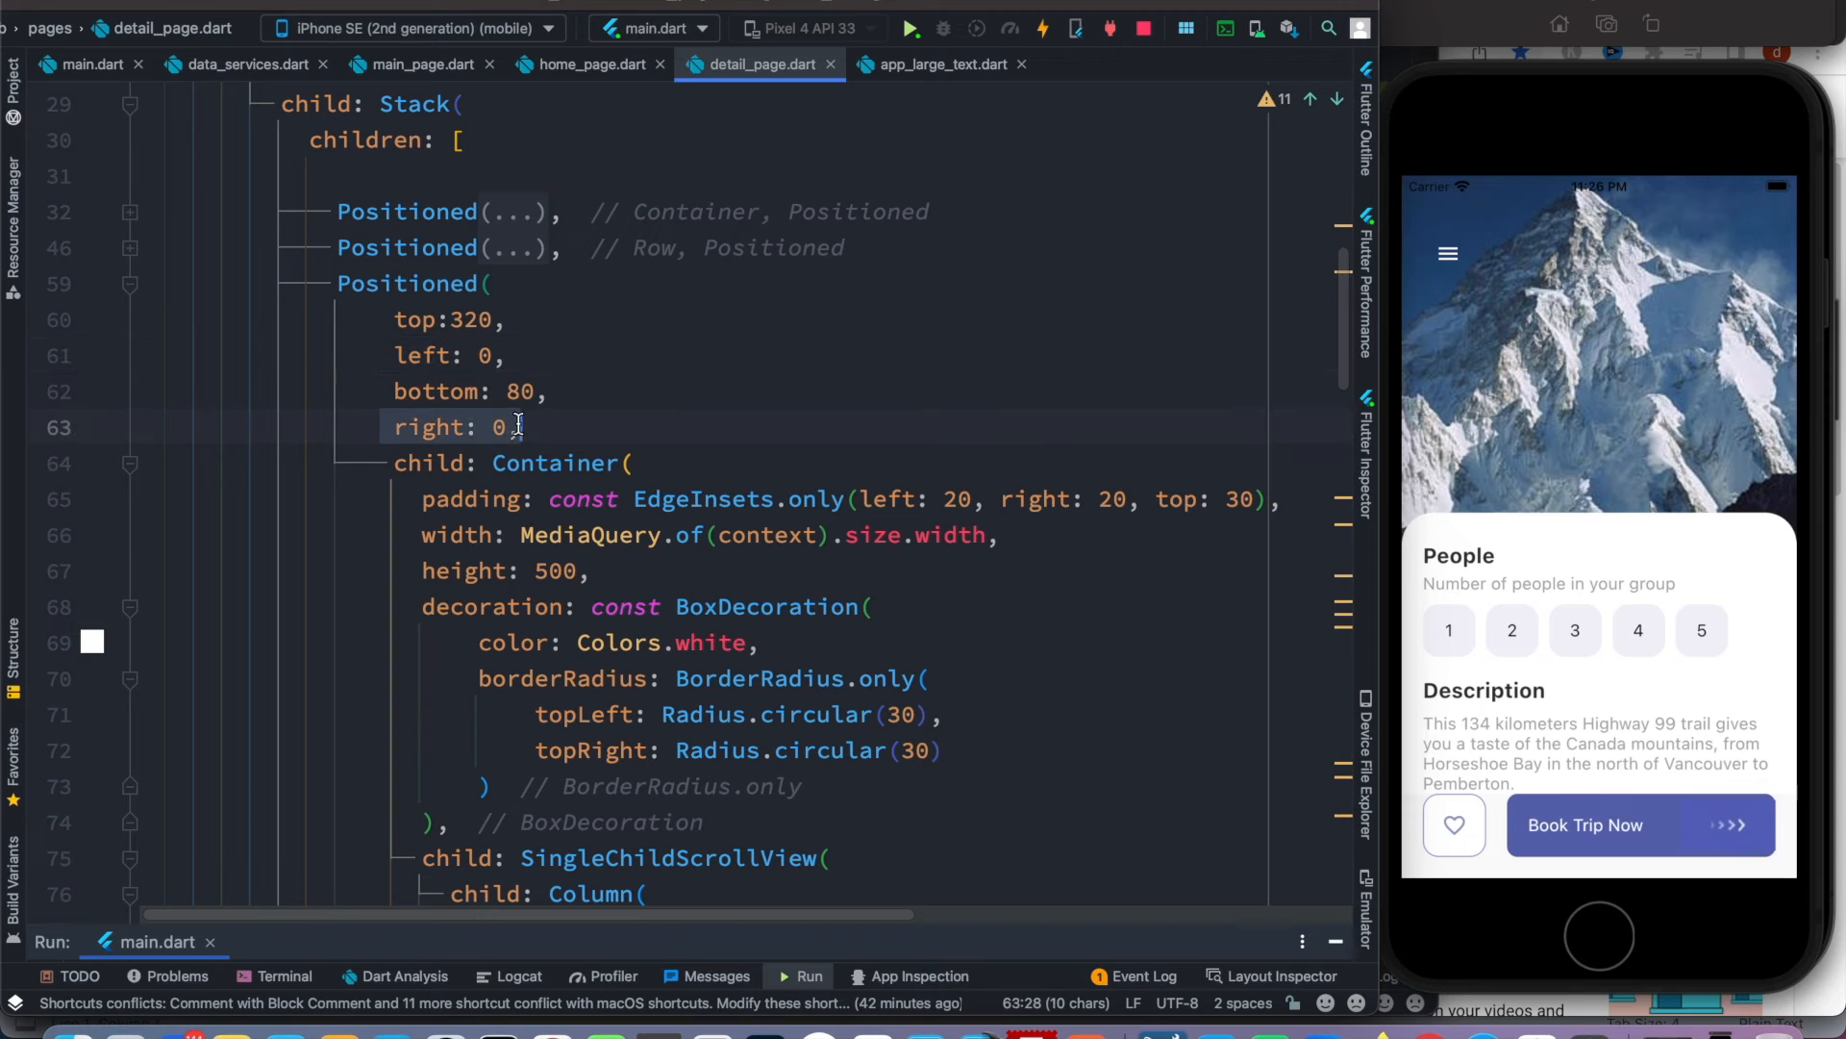
pyautogui.scroll(-3)
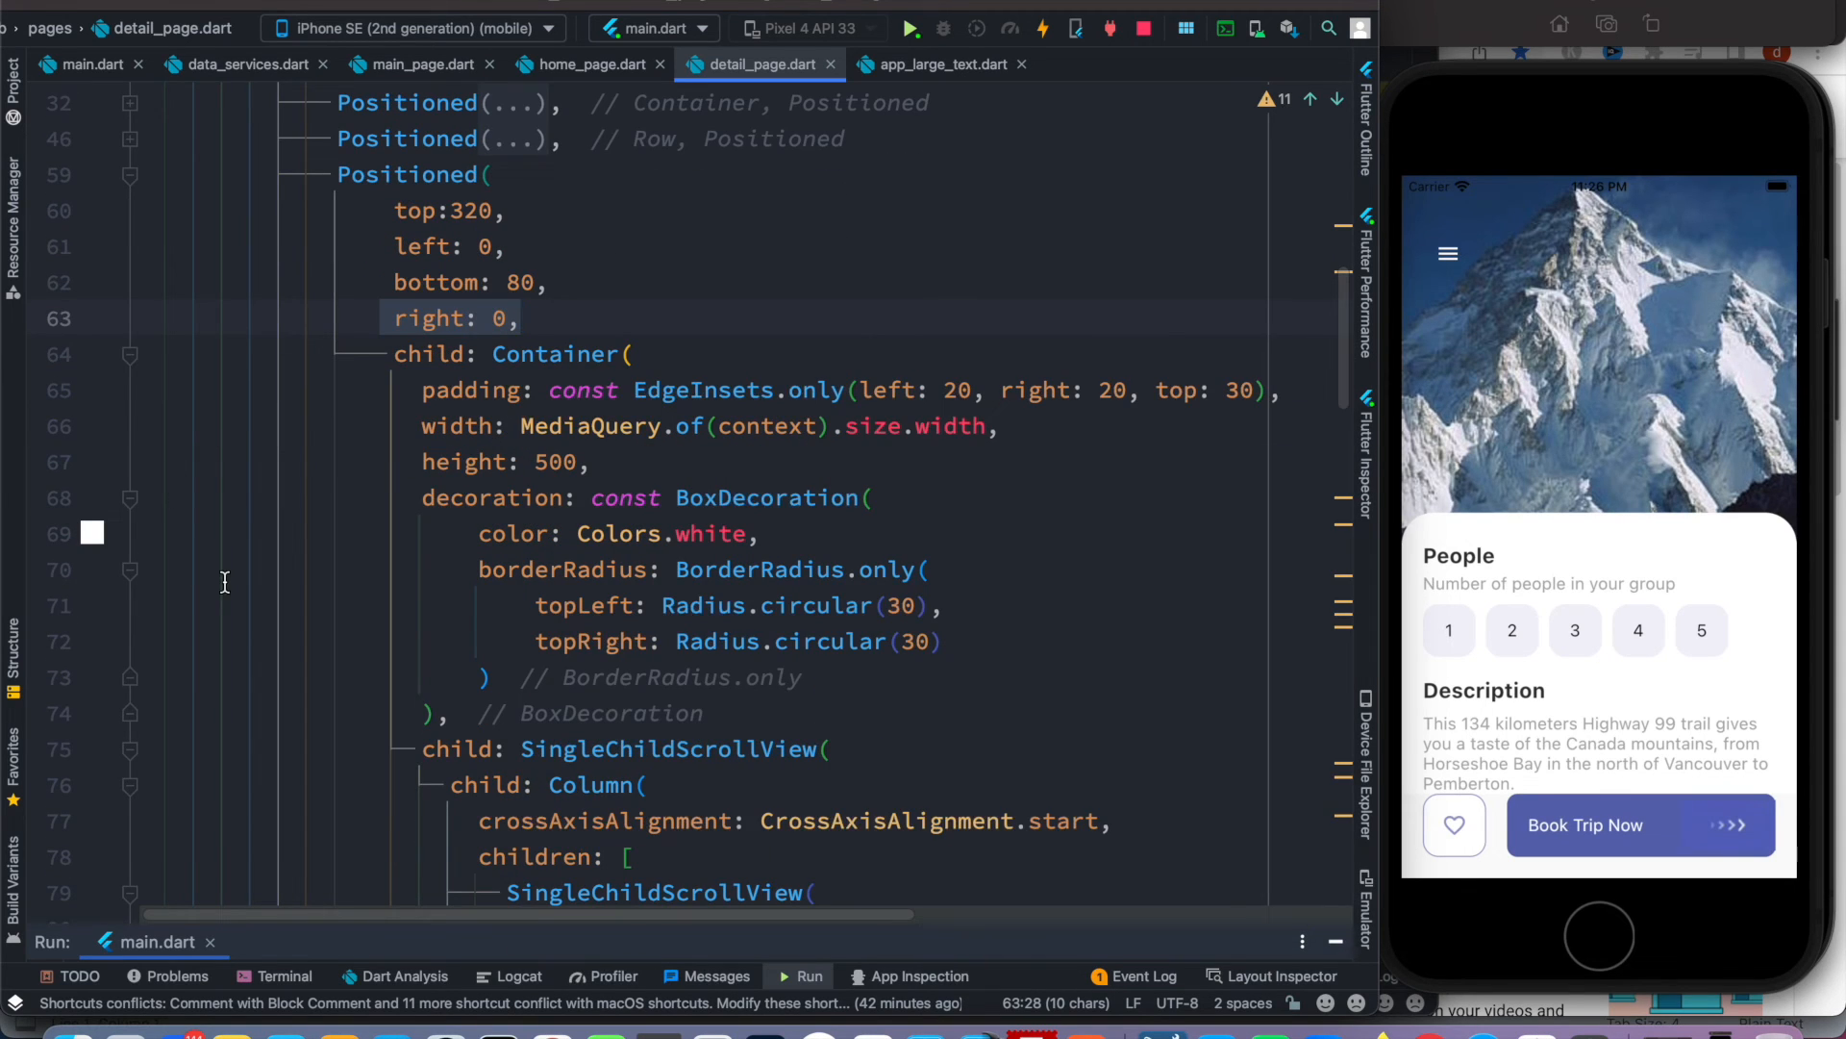